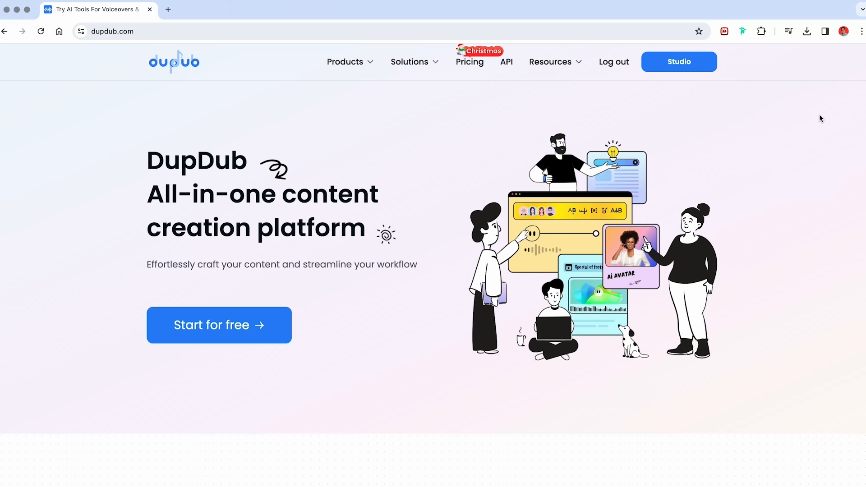
# - Start DupDub's free text-to-speech studio and pick Antoni from the speaker list
pyautogui.scroll(-3)
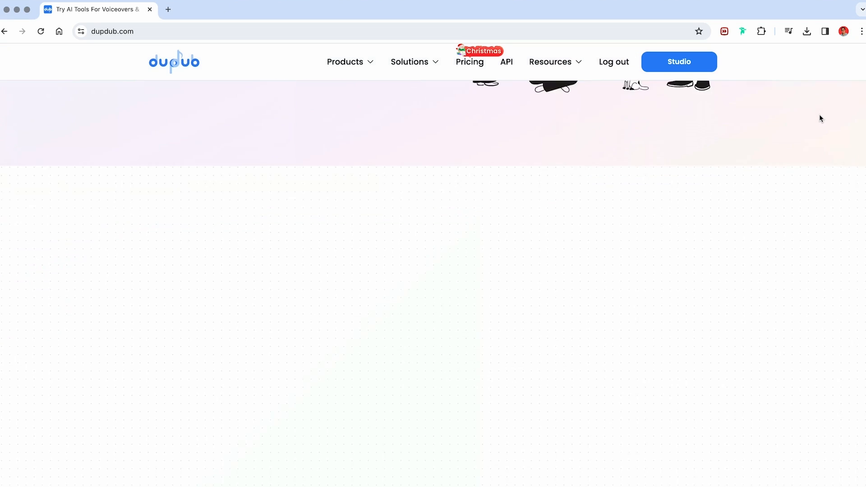
pyautogui.scroll(-3)
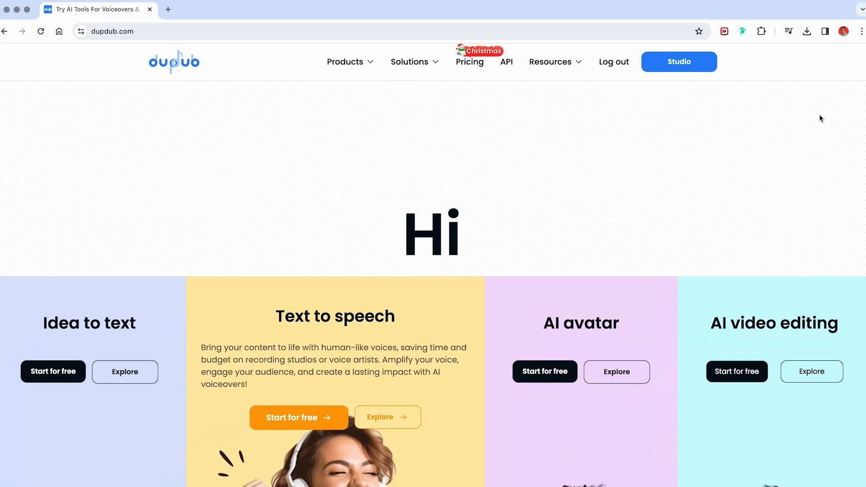
pyautogui.scroll(-3)
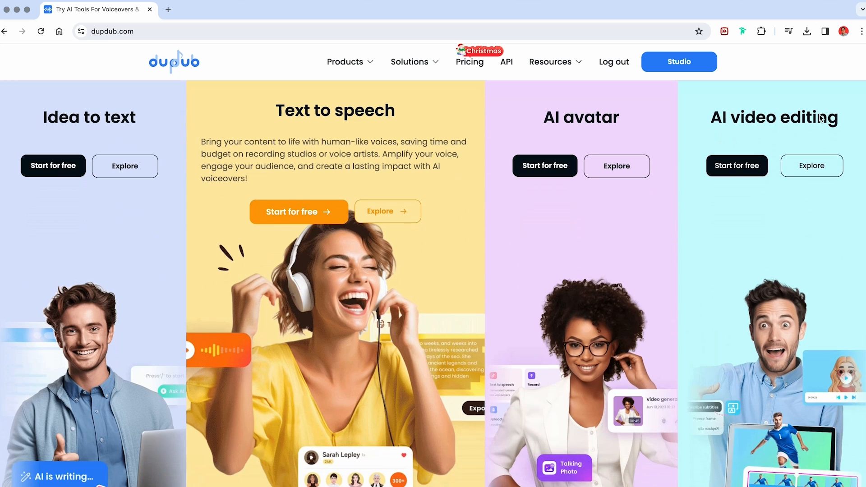
pyautogui.scroll(-3)
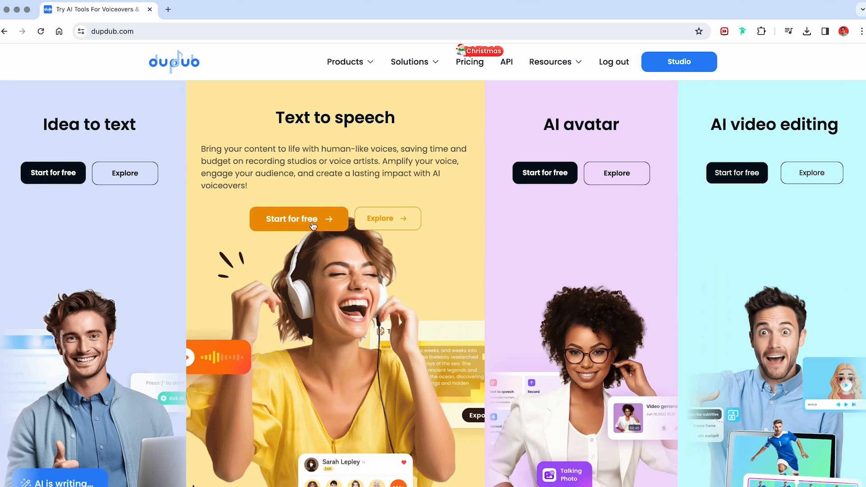
pyautogui.click(298, 219)
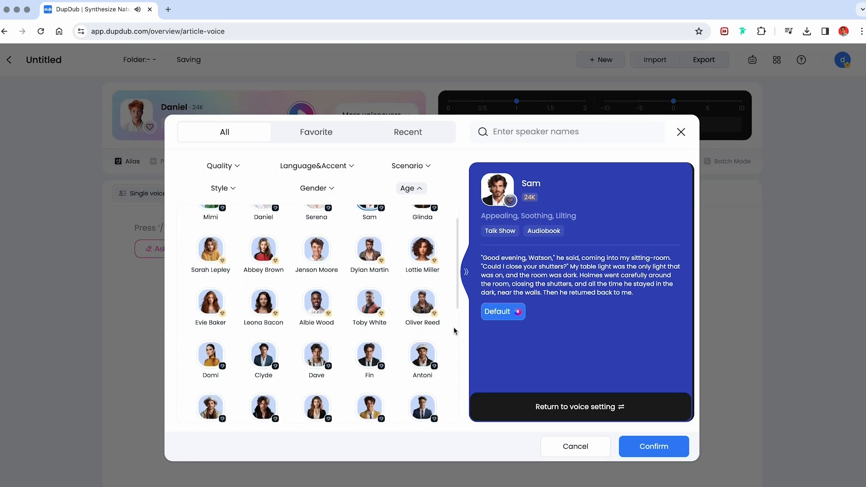
pyautogui.scroll(-3)
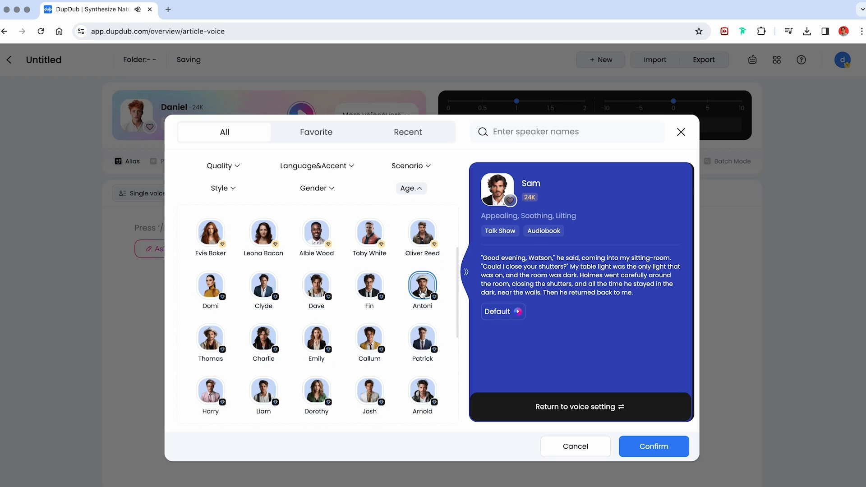
pyautogui.click(422, 284)
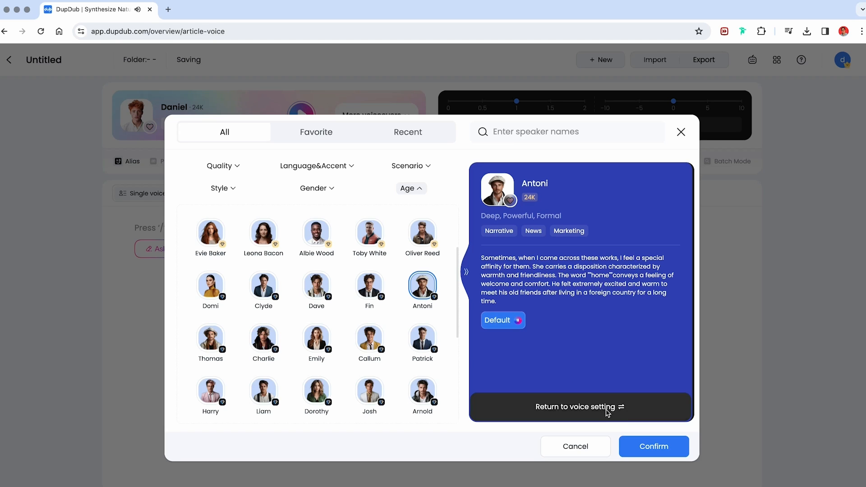
# - Enter the script 'I'll show you a PowerPoint Trick in 37 seconds' with Antoni at speed 1.1
pyautogui.click(653, 445)
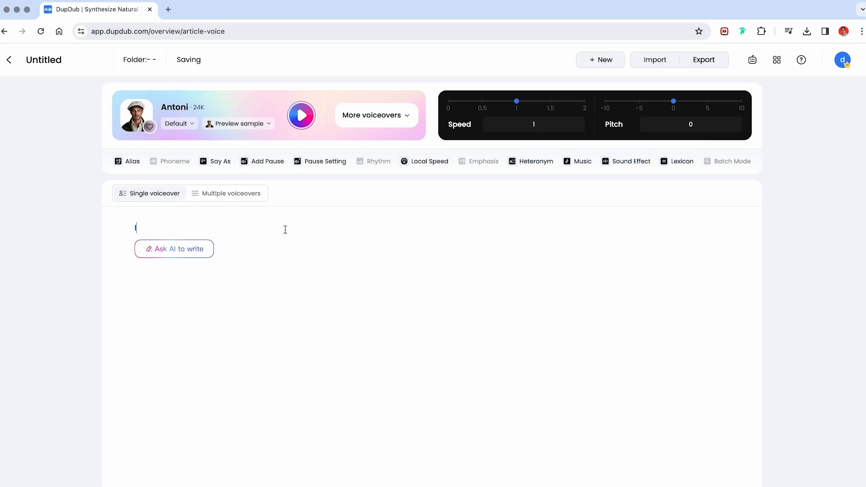
pyautogui.write("I'll show you a P")
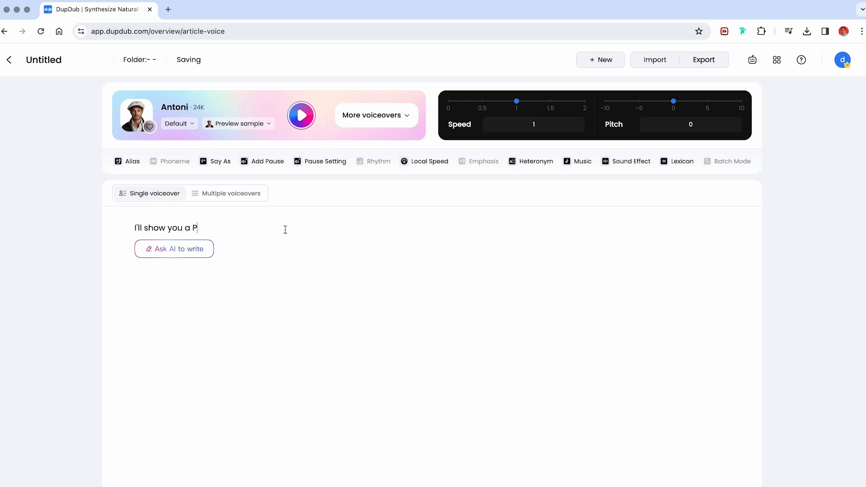
pyautogui.write('owerPoint Trick')
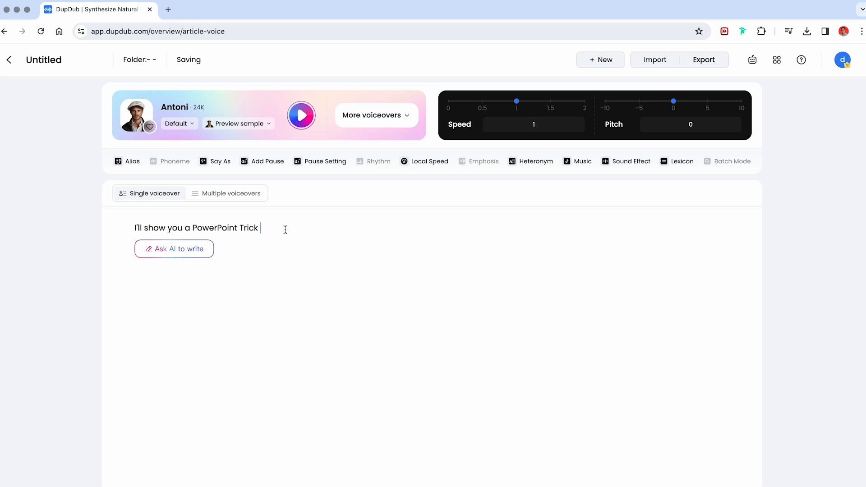
pyautogui.write('in 37 seconds')
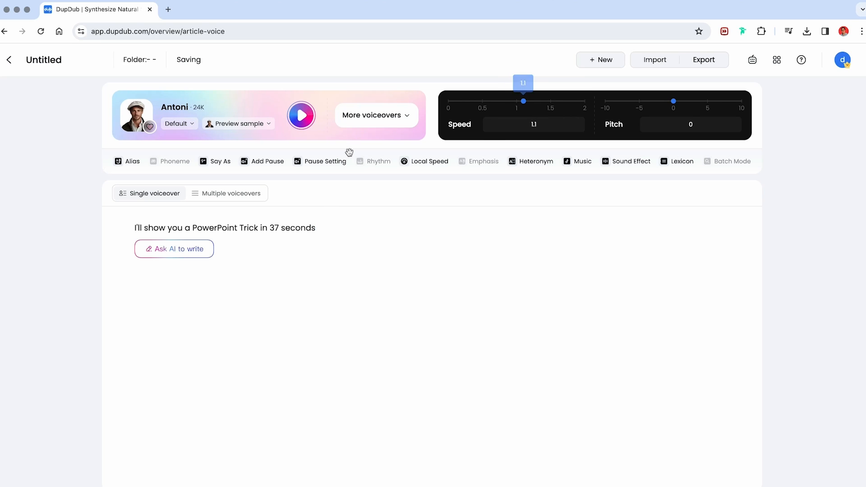
pyautogui.click(300, 115)
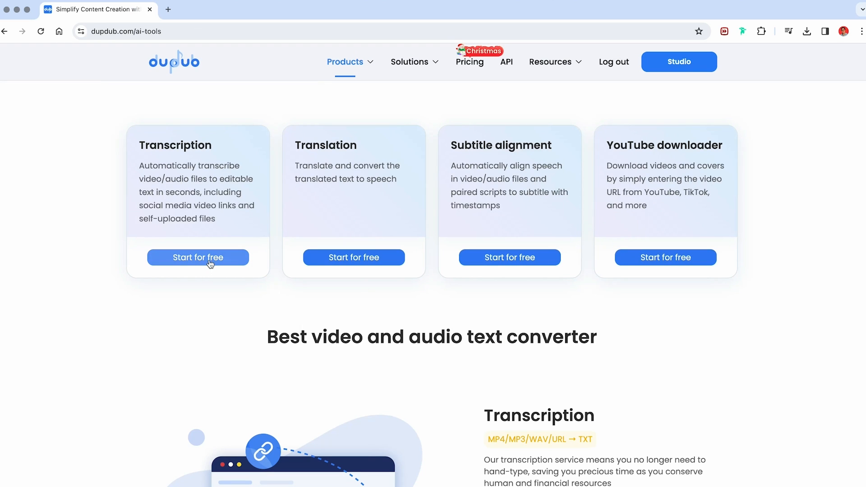
# - Start the free transcription tool, then scroll the DupDub homepage down to the product cards
pyautogui.click(173, 62)
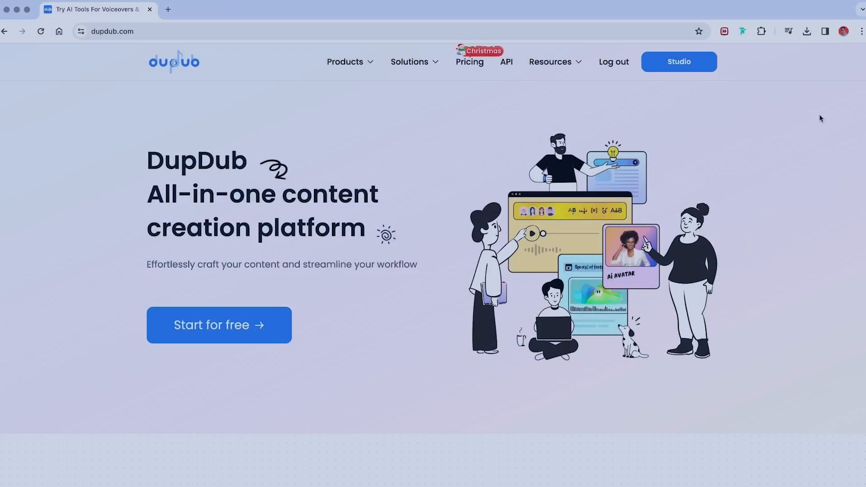
pyautogui.scroll(-3)
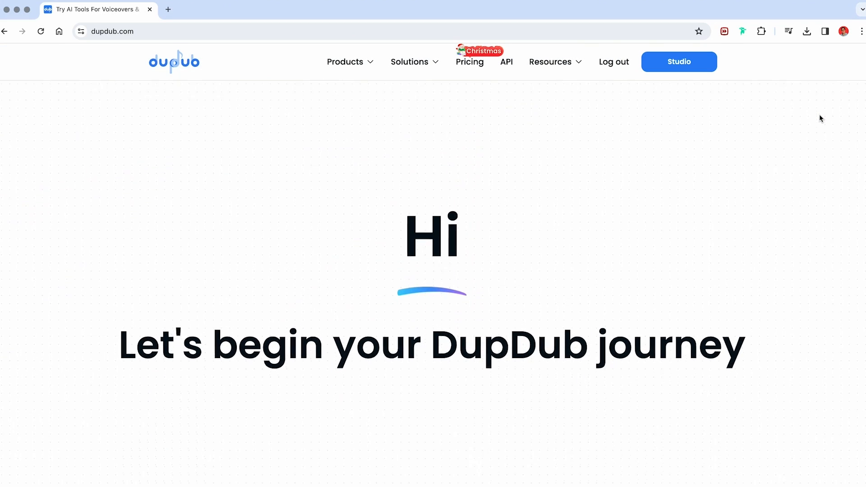
pyautogui.scroll(-3)
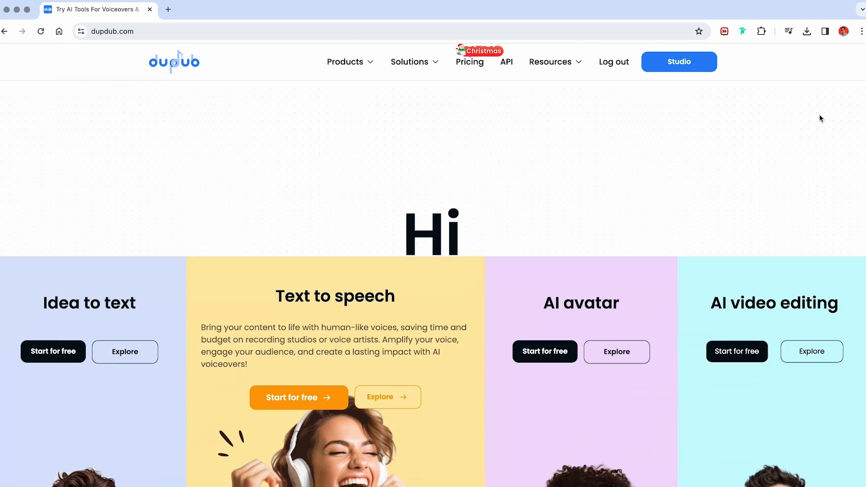
pyautogui.scroll(-3)
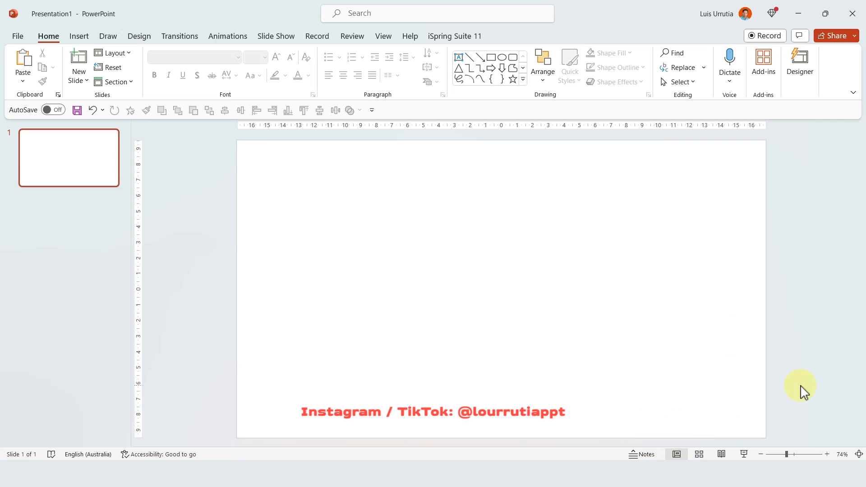
pyautogui.moveTo(825, 386)
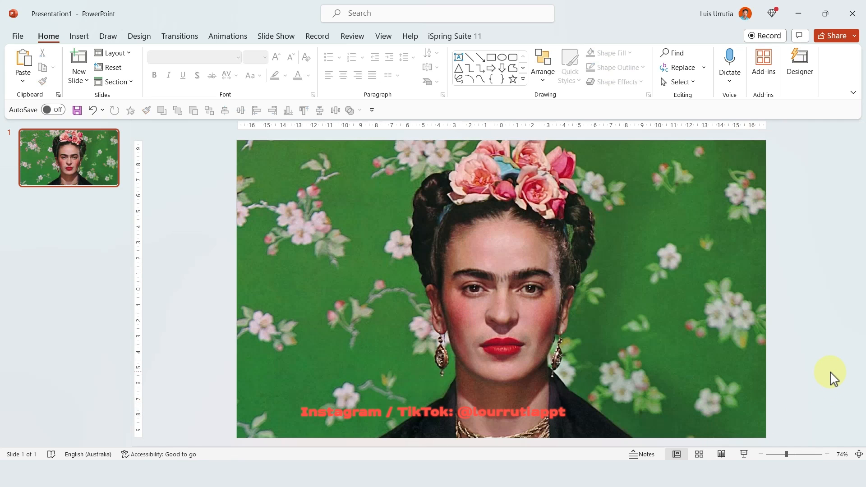
pyautogui.moveTo(508, 114)
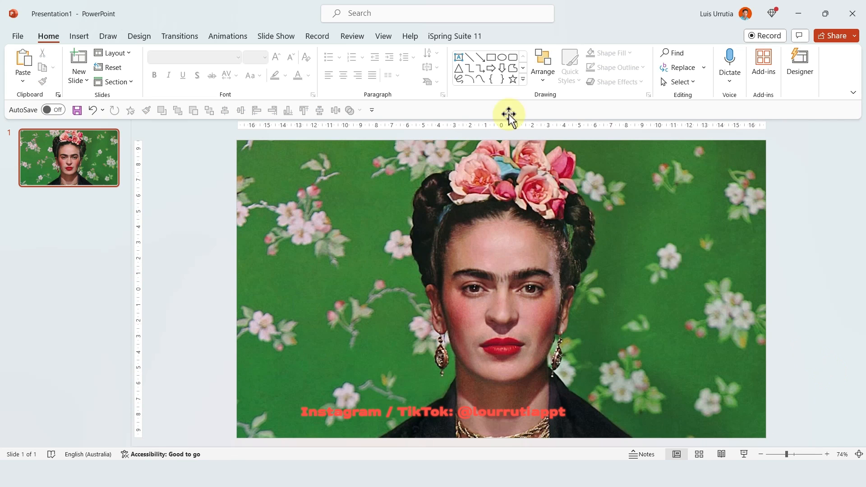
# - Draw a rectangle over the photo's left half with no outline and white fill
pyautogui.click(489, 58)
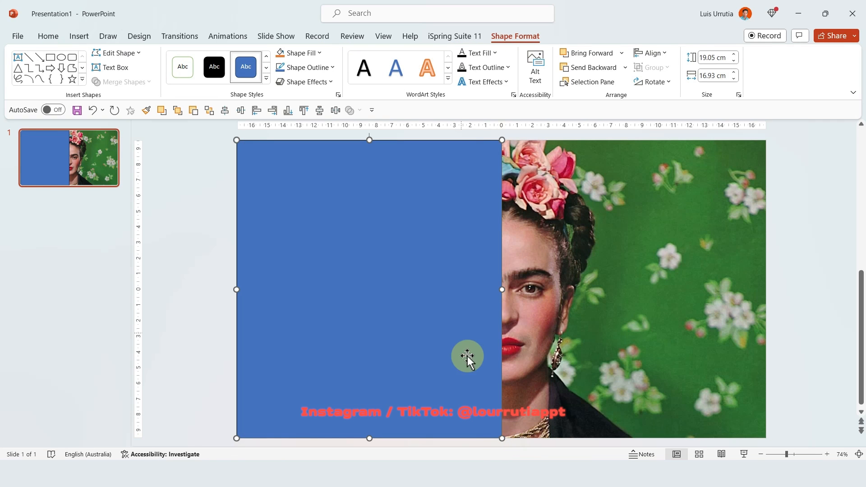
pyautogui.click(331, 67)
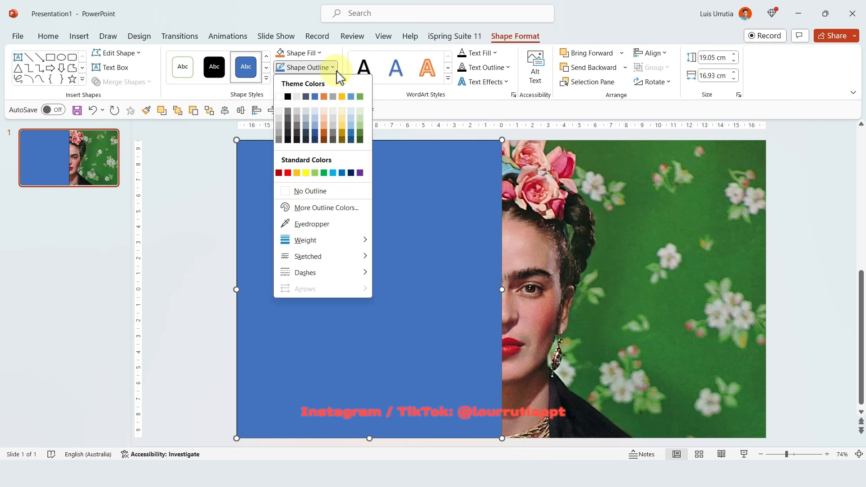
pyautogui.click(309, 191)
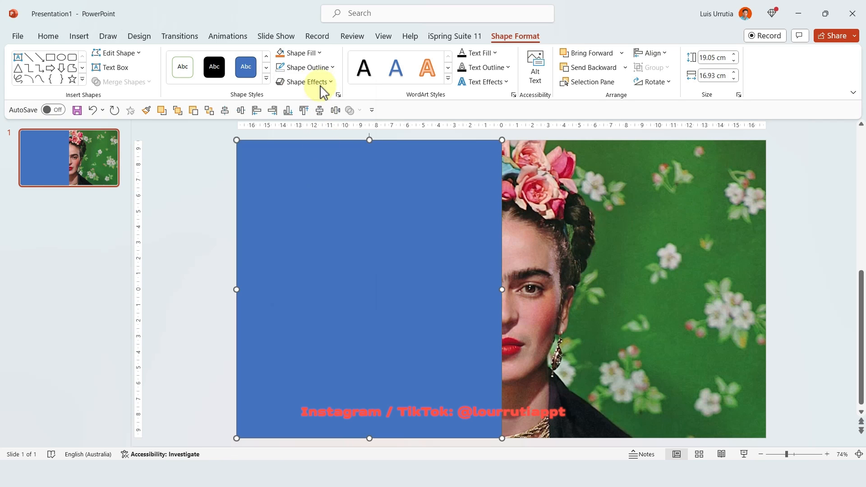
pyautogui.click(301, 52)
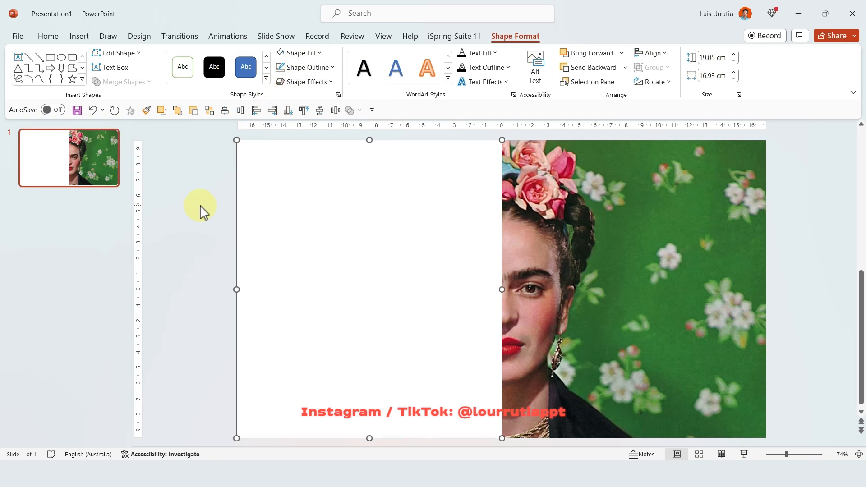
# - Add a right-aligned Impact 138 pt text box reading FRIDA and KAHLO on two lines
pyautogui.click(78, 36)
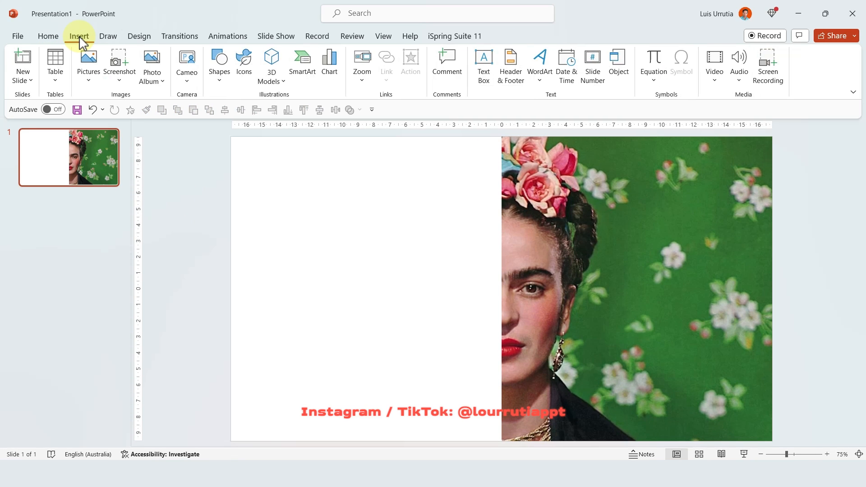
pyautogui.click(482, 66)
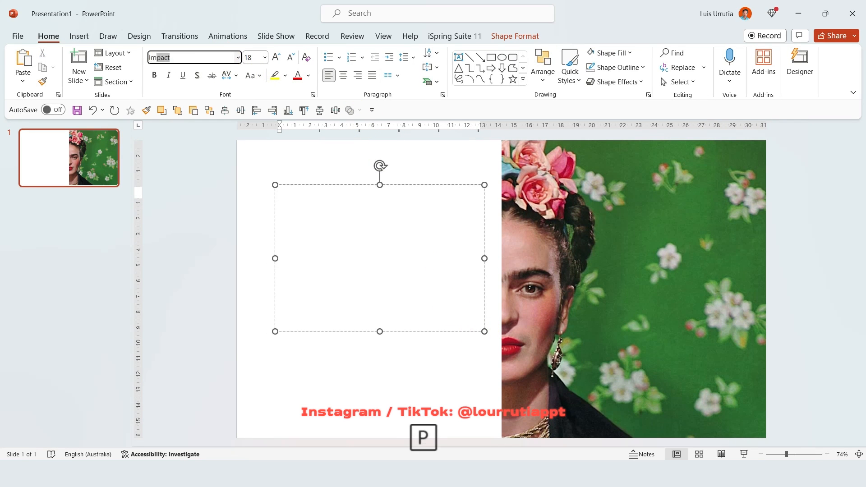
pyautogui.click(275, 58)
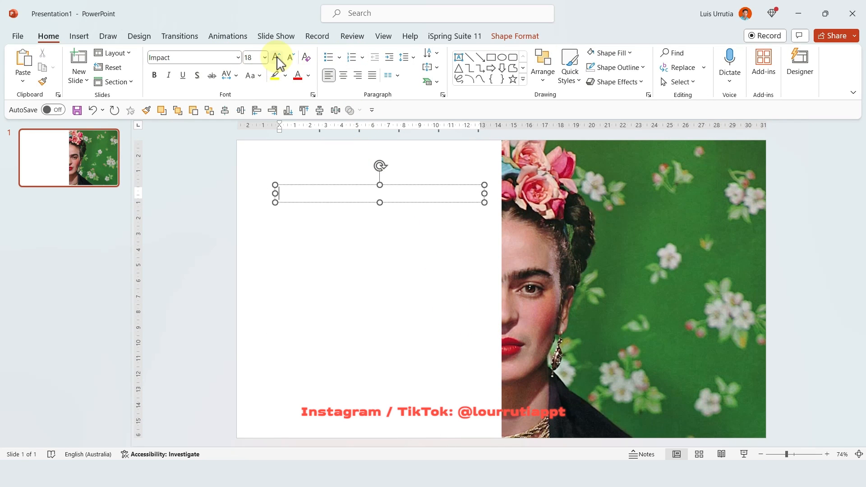
pyautogui.click(275, 57)
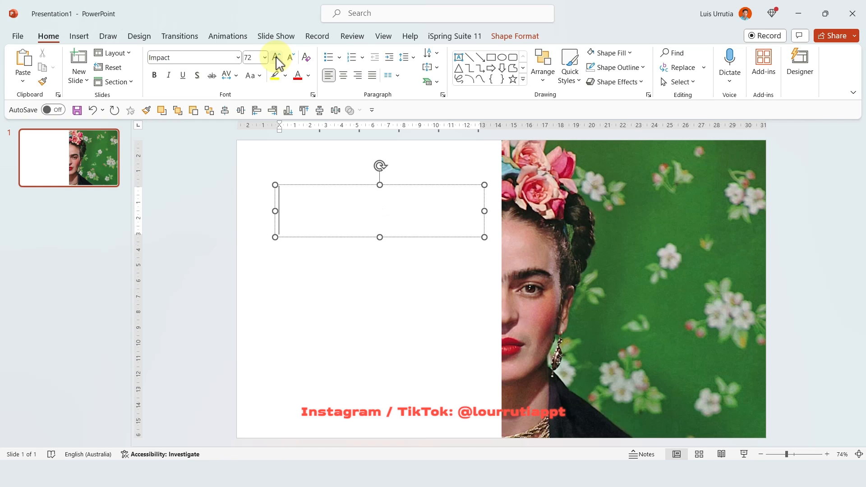
pyautogui.click(275, 57)
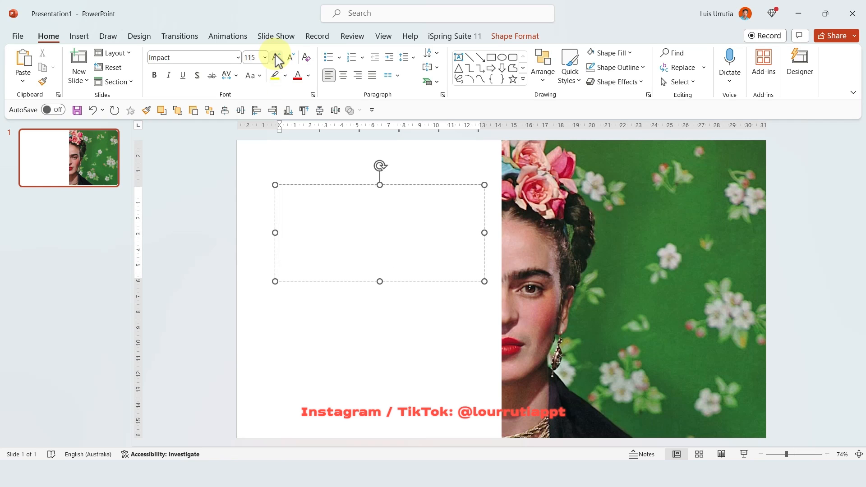
pyautogui.click(276, 57)
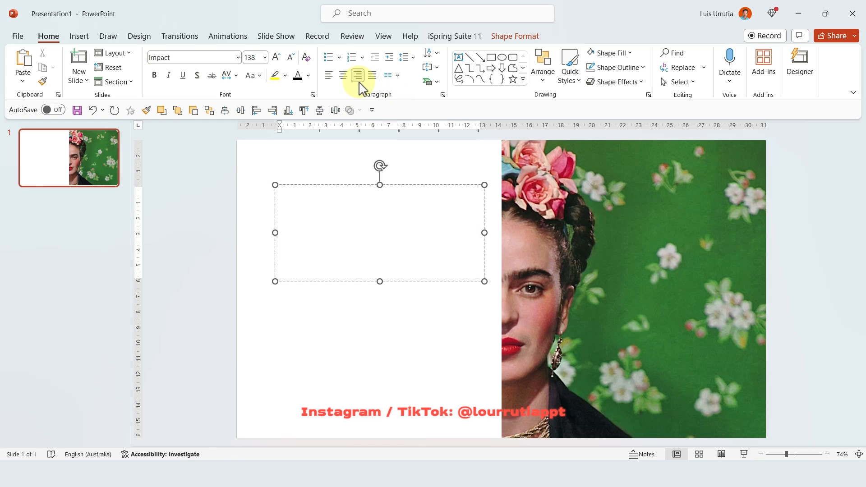
pyautogui.write('FRIDA')
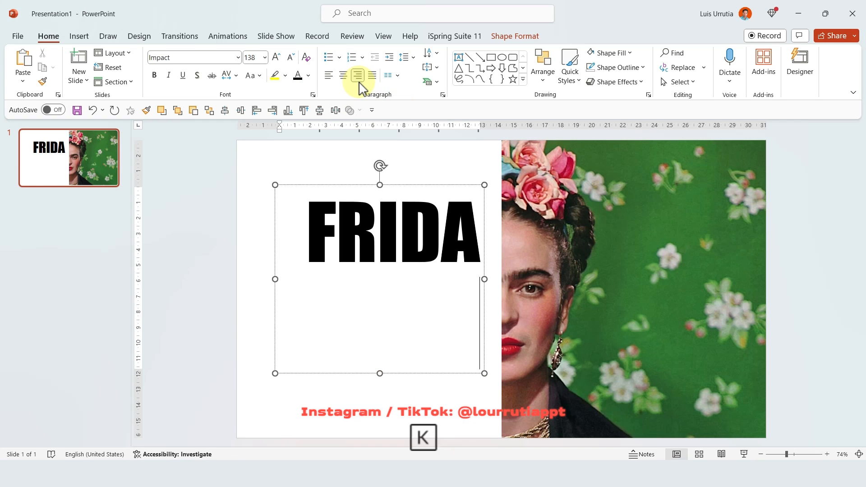
pyautogui.write('KAHLO')
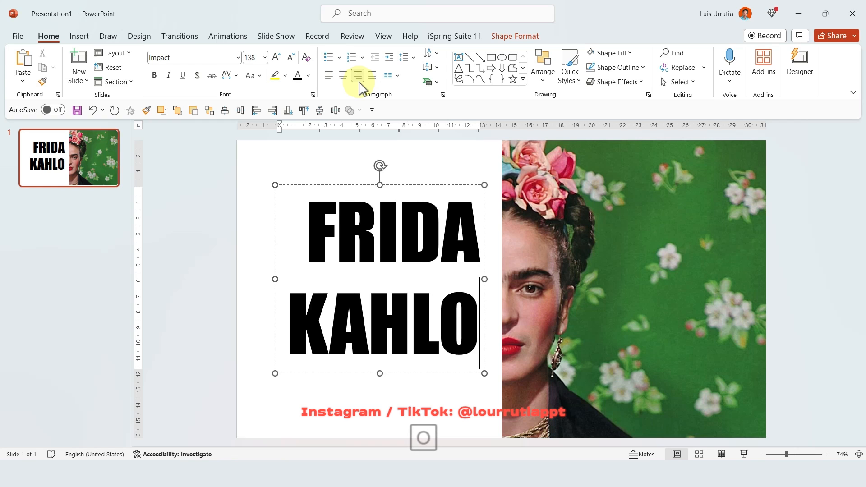
# - Select all title text and set its line spacing to Exactly with a small value
pyautogui.press('ctrl+a')
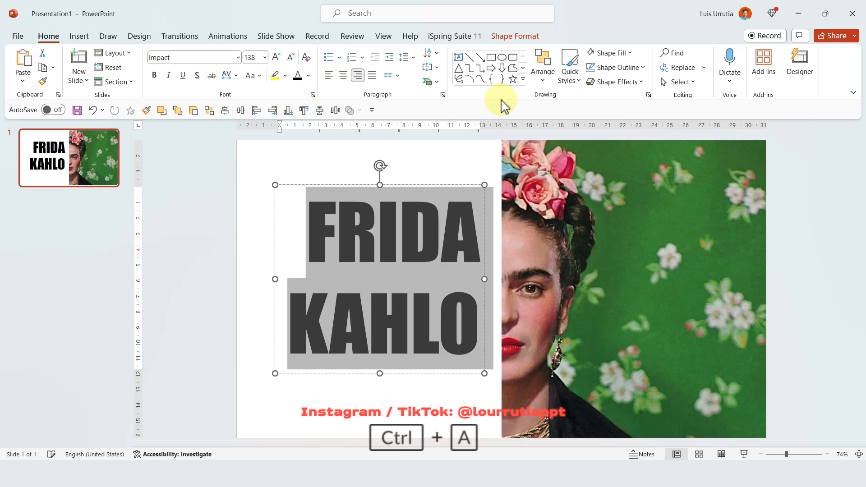
pyautogui.moveTo(516, 69)
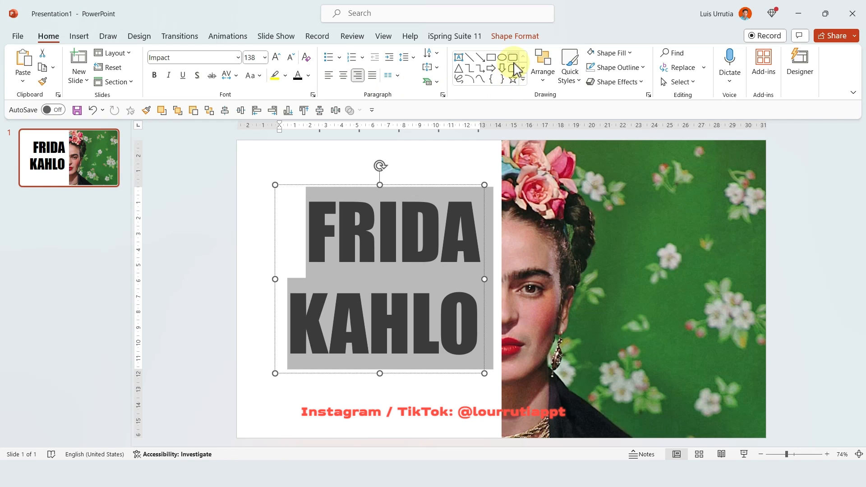
pyautogui.click(406, 57)
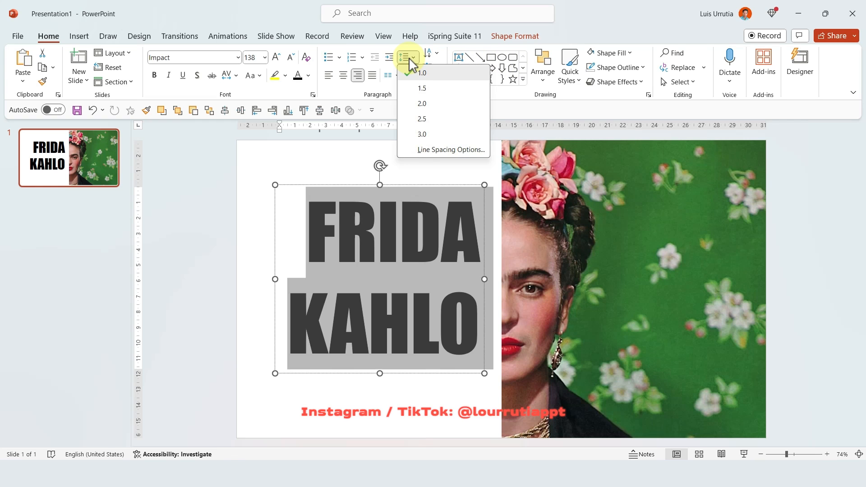
pyautogui.moveTo(425, 153)
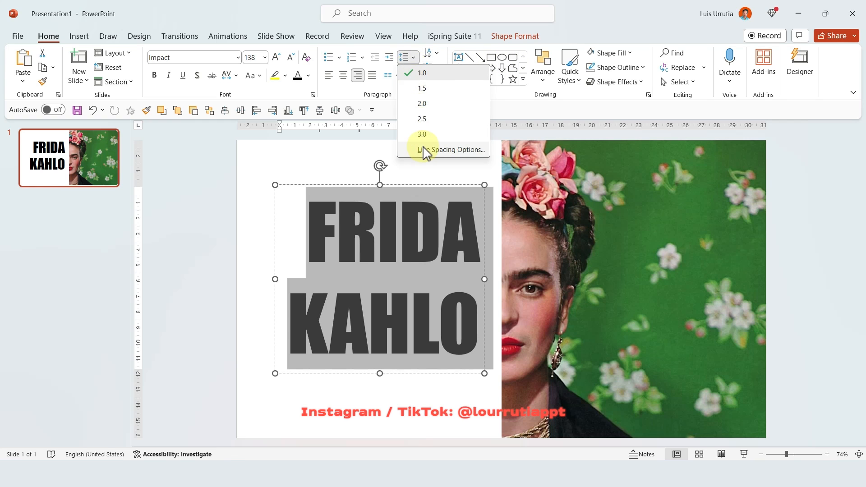
pyautogui.click(444, 150)
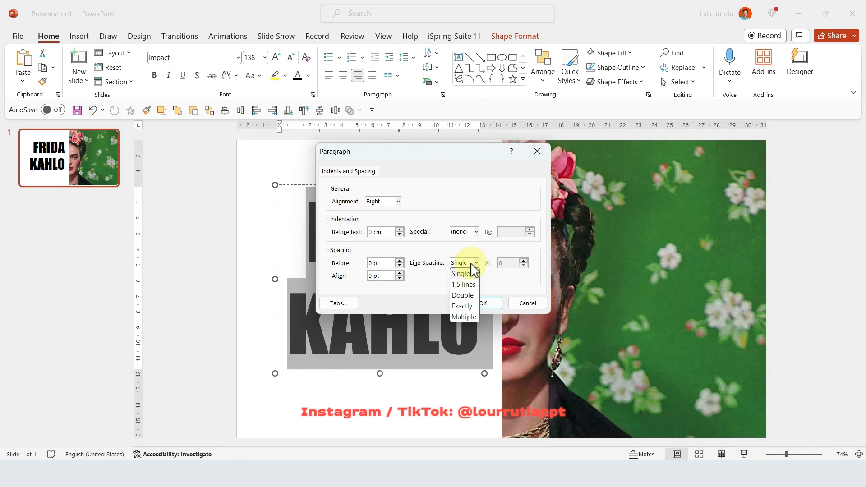
pyautogui.click(463, 318)
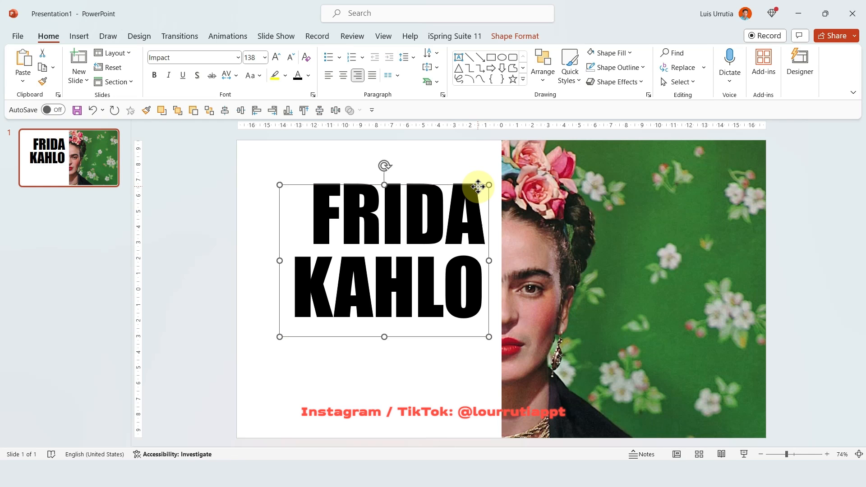
pyautogui.moveTo(484, 162)
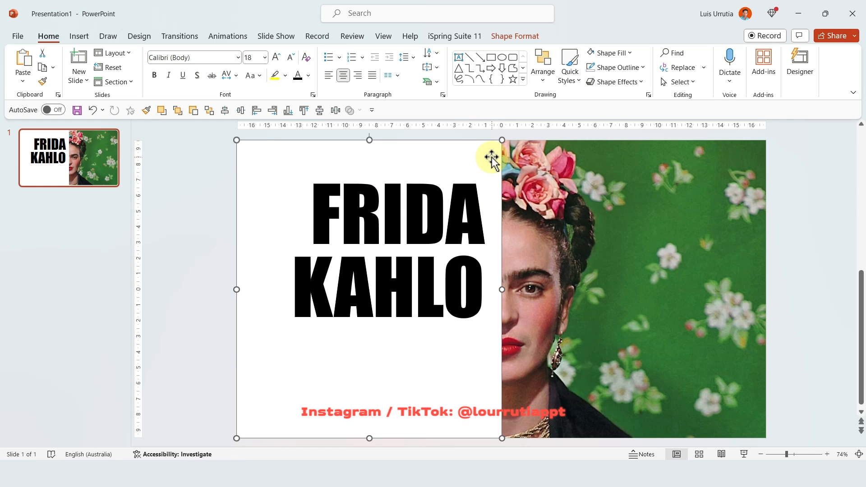
# - Subtract the title from the white panel using Merge Shapes on Shape Format
pyautogui.click(458, 215)
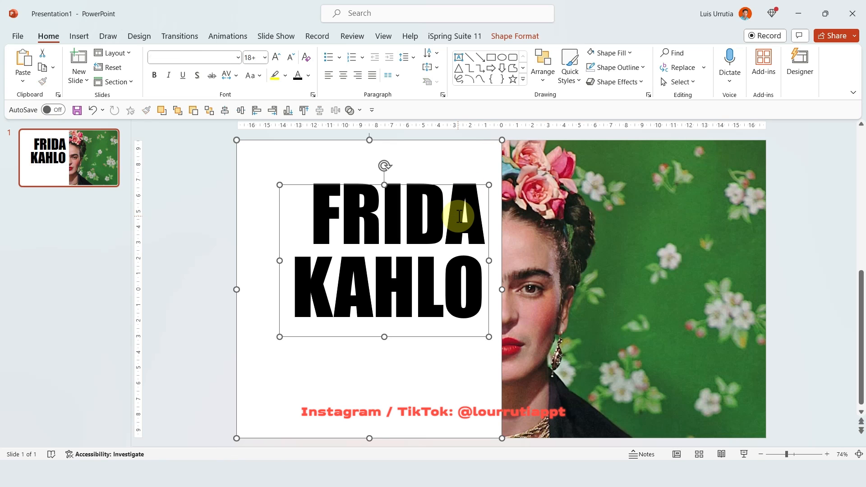
pyautogui.moveTo(514, 36)
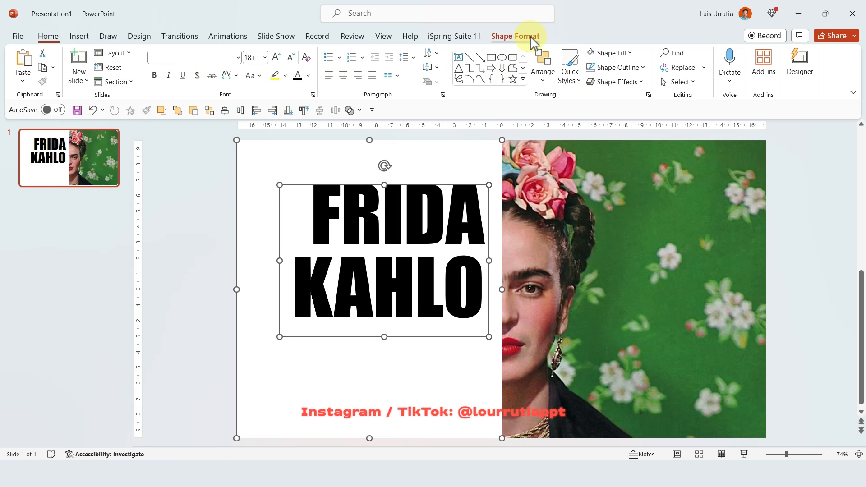
pyautogui.click(514, 36)
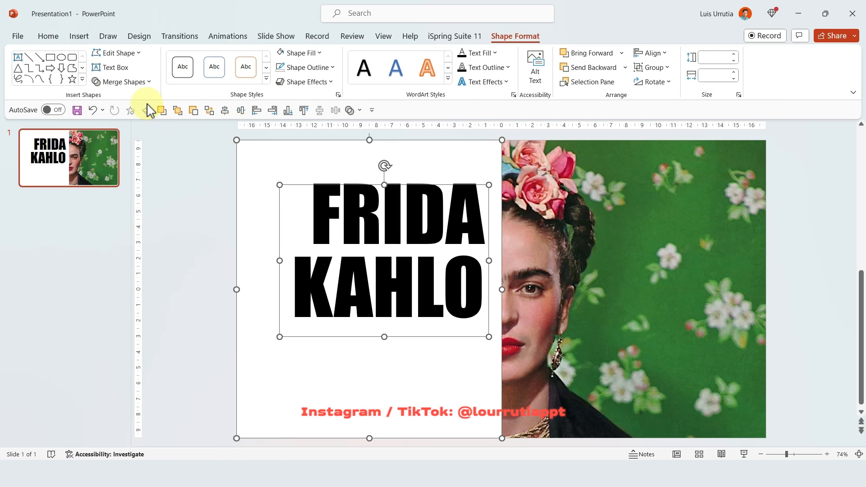
pyautogui.click(122, 81)
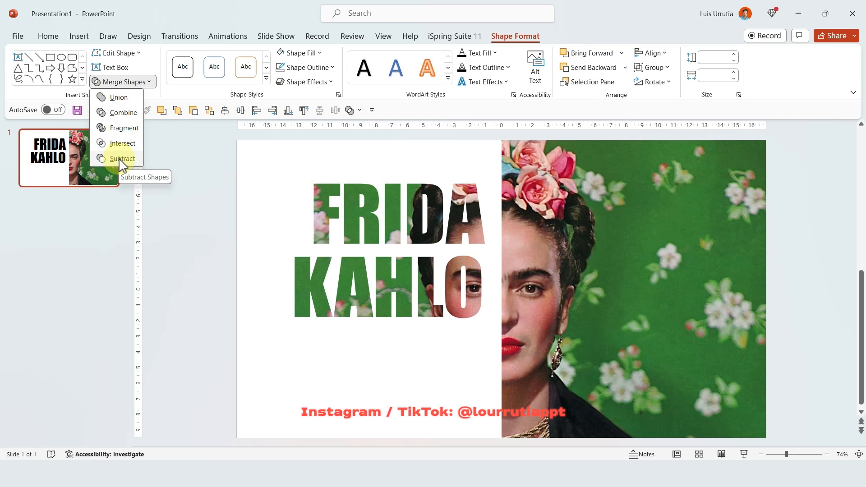
pyautogui.click(123, 160)
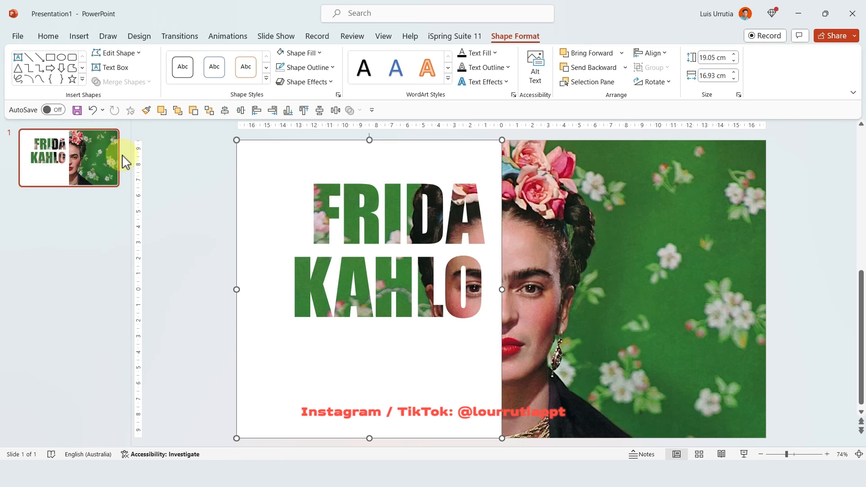
pyautogui.moveTo(159, 157)
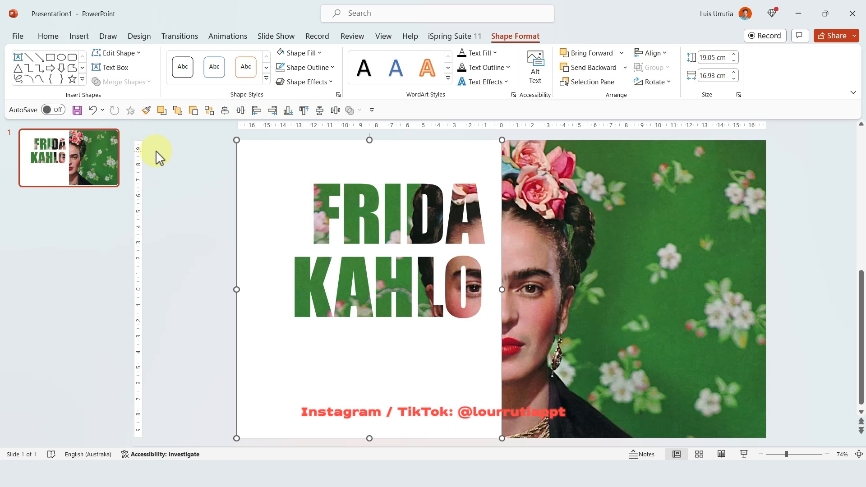
# - Draw a Text Box from the Insert tab beneath the FRIDA KAHLO title
pyautogui.click(78, 36)
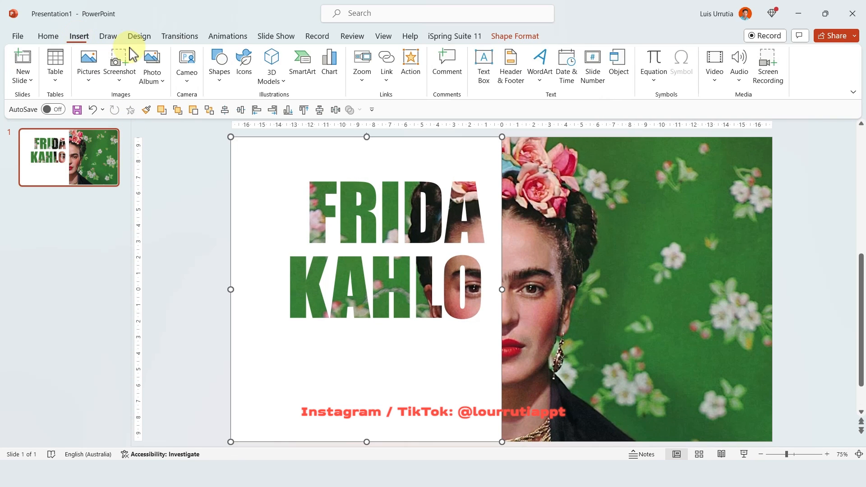
pyautogui.click(483, 65)
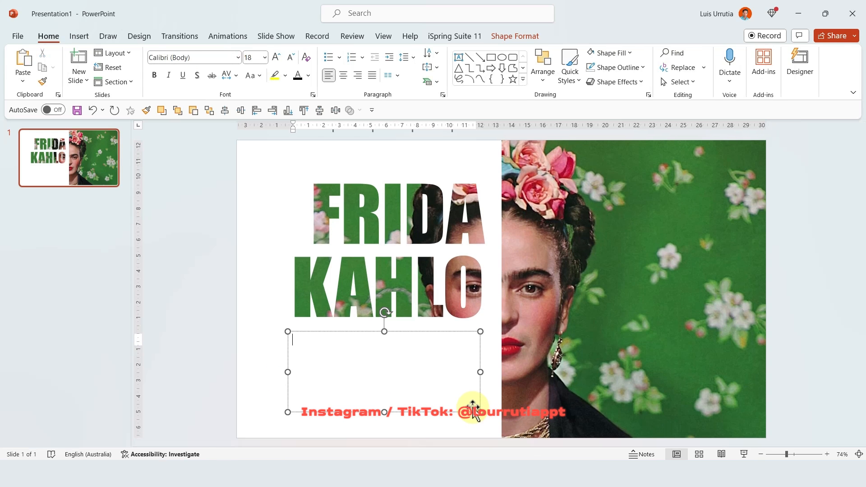
# - Enter the 'She was a renowned Mexican artist…' paragraph and group it with the white panel
pyautogui.write('She was a renowned Mexican artist known for her distinctive and deeply personal style of self-portraiture. Her works often explored themes of identity, pain, and the human condition.')
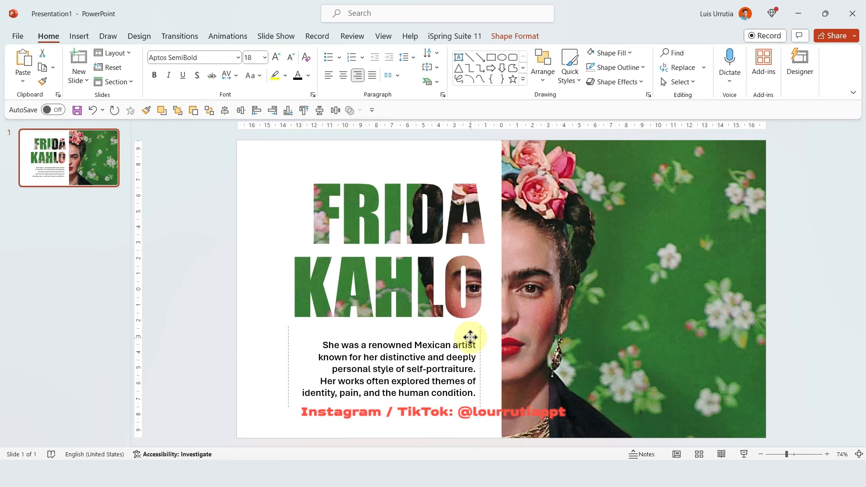
pyautogui.click(795, 298)
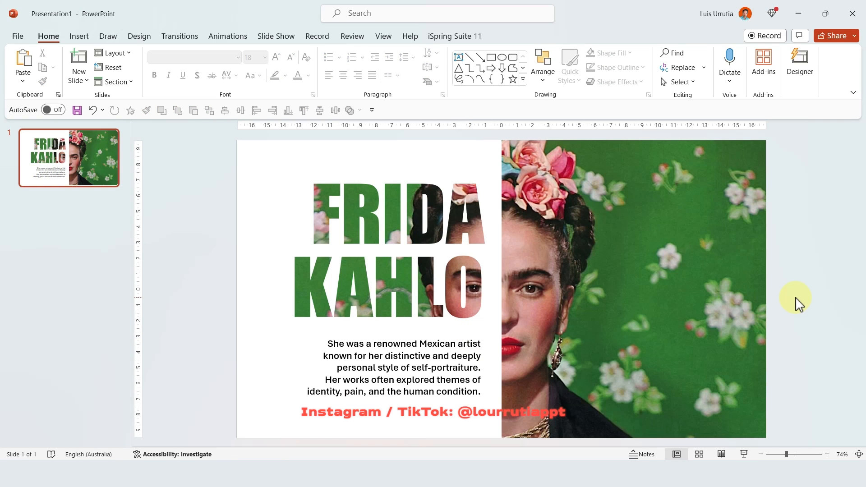
pyautogui.click(450, 342)
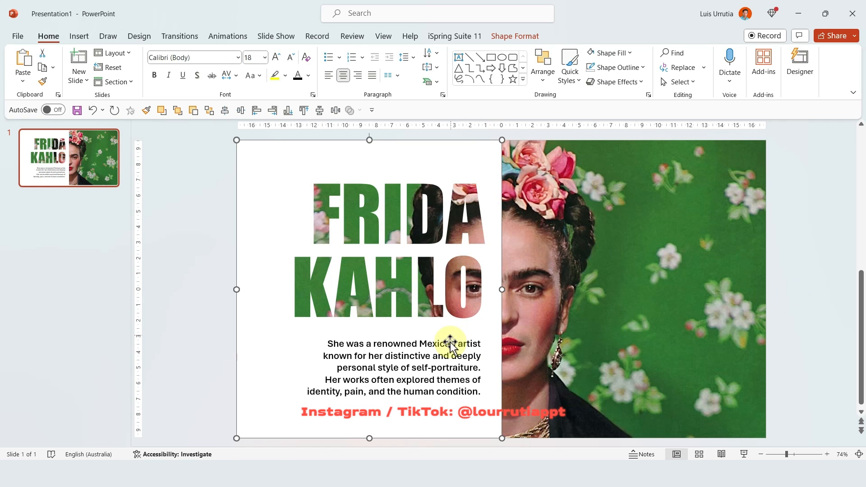
pyautogui.click(450, 342)
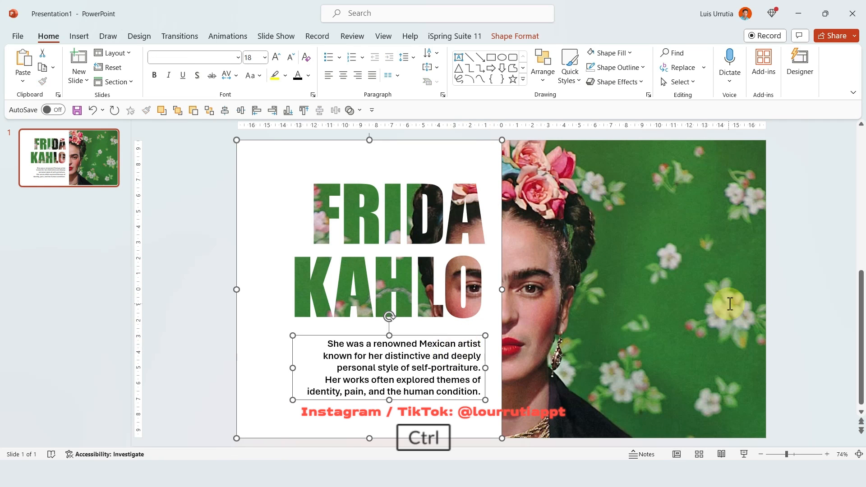
pyautogui.press('ctrl+g')
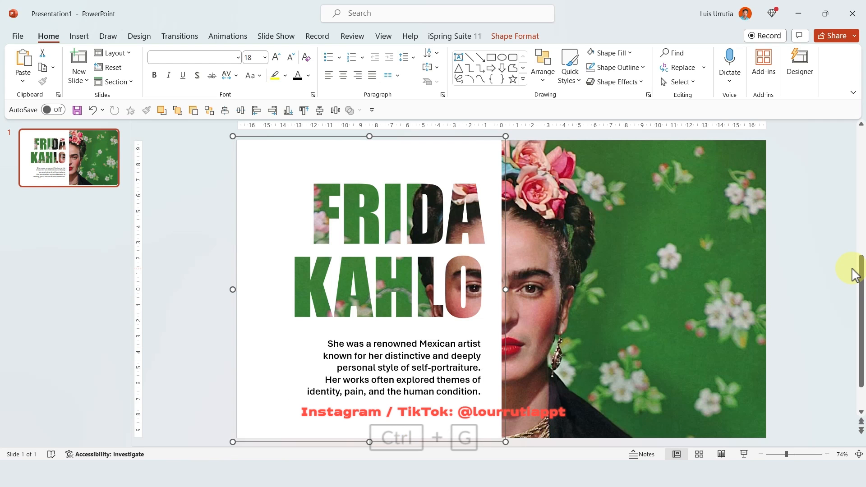
pyautogui.moveTo(687, 259)
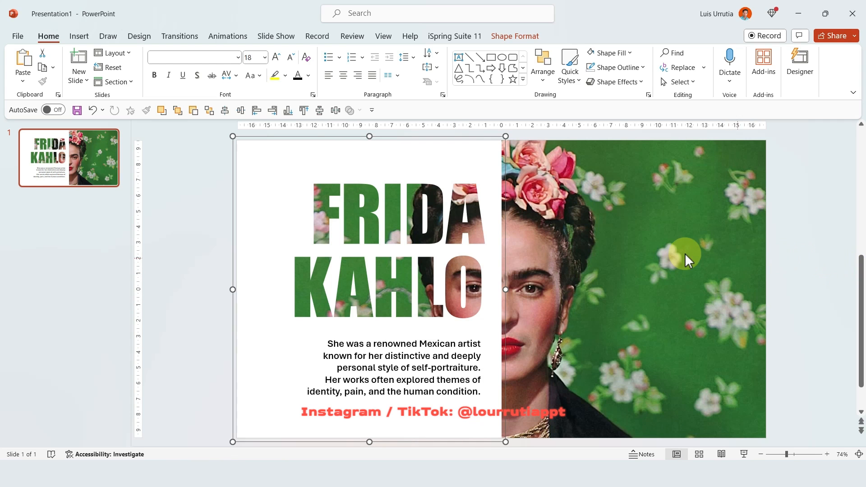
# - Apply a Fly In animation from the left to the grouped panel
pyautogui.click(227, 36)
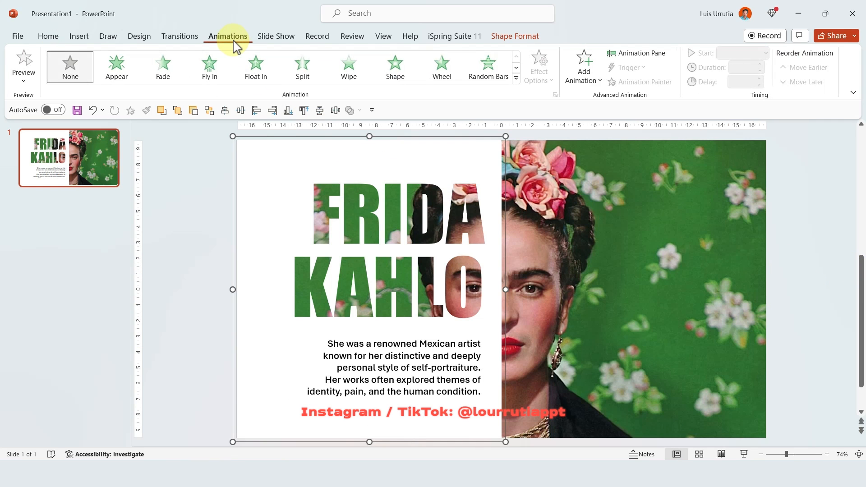
pyautogui.click(209, 67)
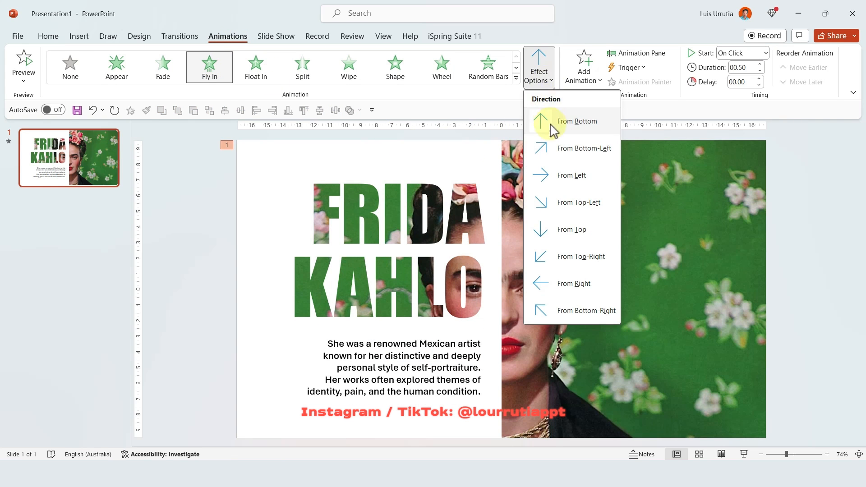
pyautogui.click(577, 120)
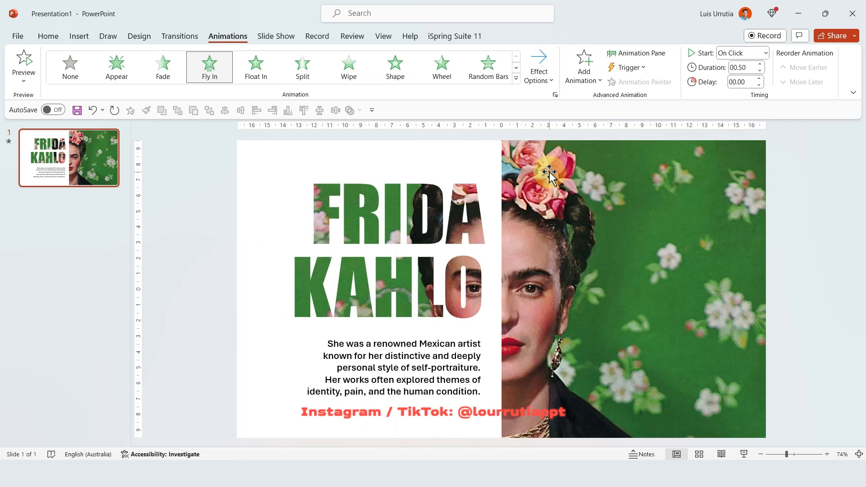
# - Give Group 13's fly-in a 1-second smooth end in its Effect Options
pyautogui.click(636, 53)
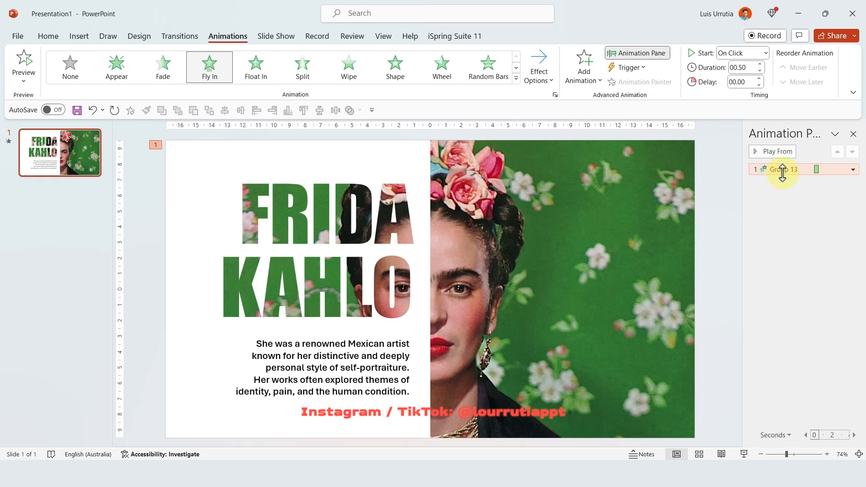
pyautogui.click(851, 169)
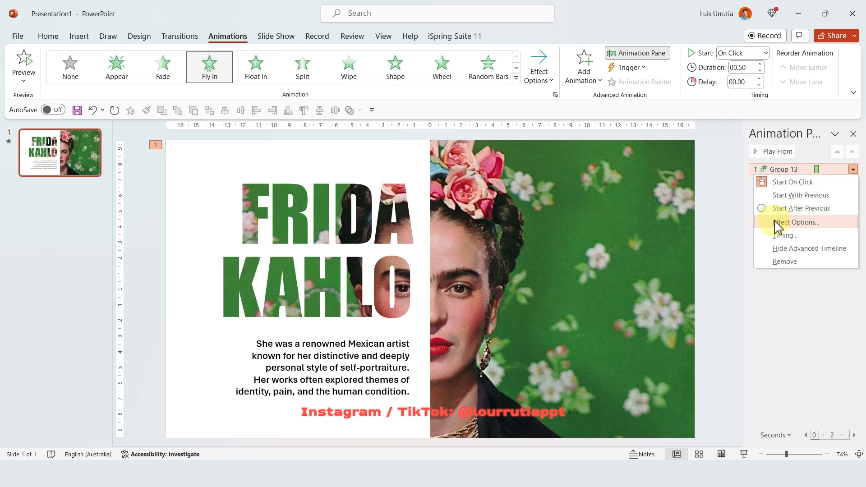
pyautogui.click(793, 222)
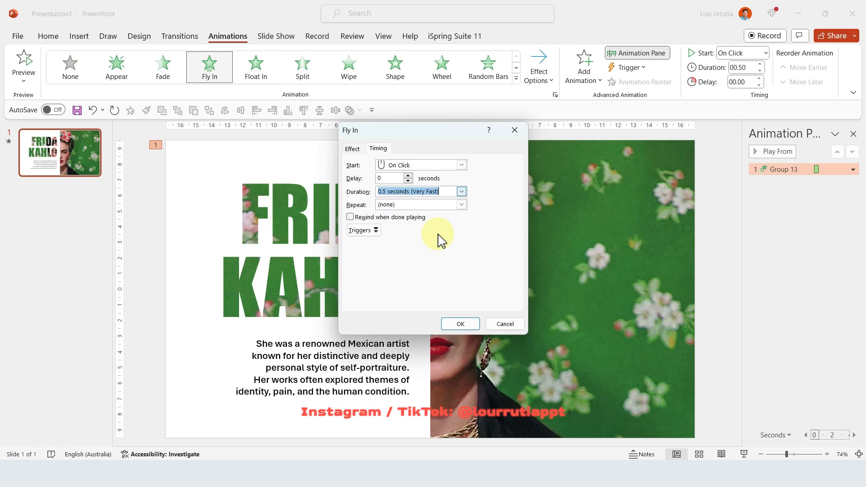
pyautogui.click(352, 148)
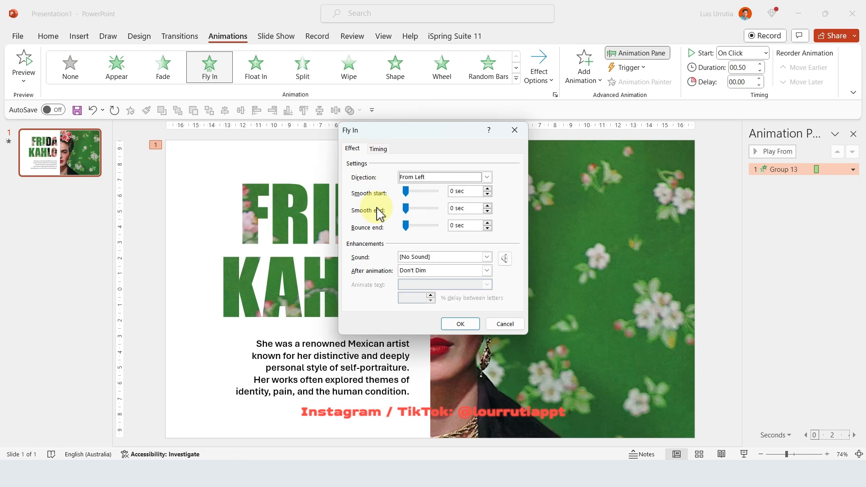
pyautogui.click(486, 204)
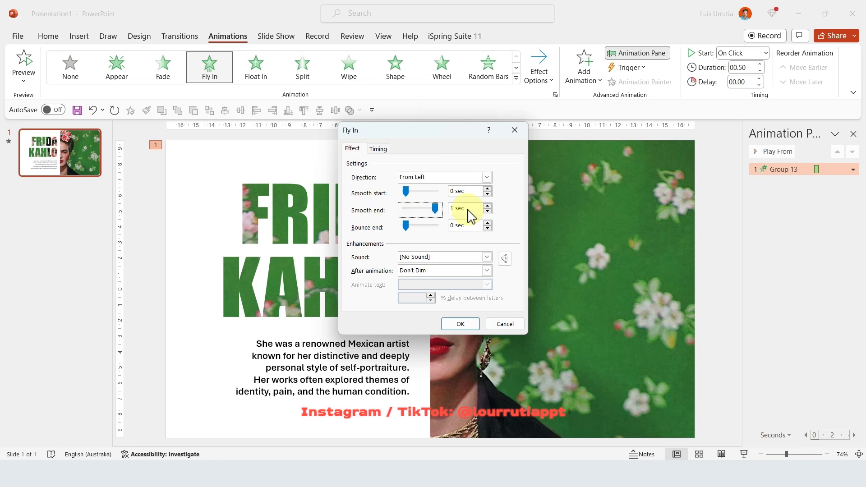
pyautogui.click(459, 323)
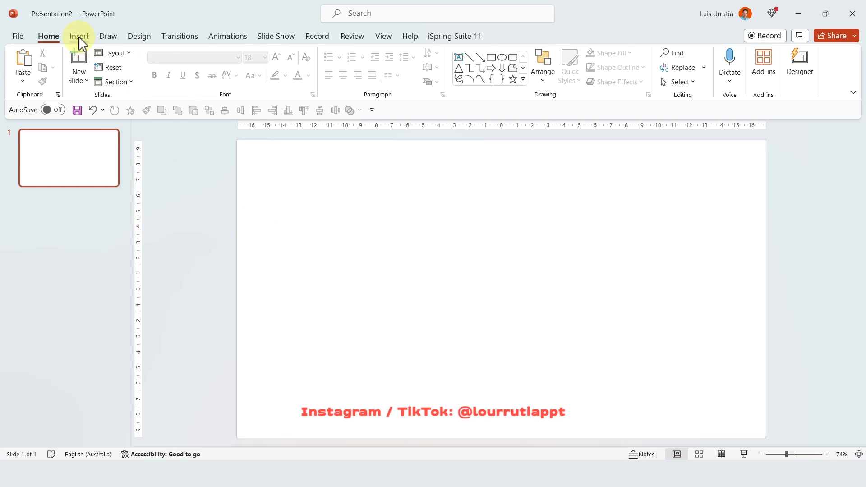
# - Insert the black Africa continent icon from the Icons library onto the blank slide
pyautogui.click(78, 36)
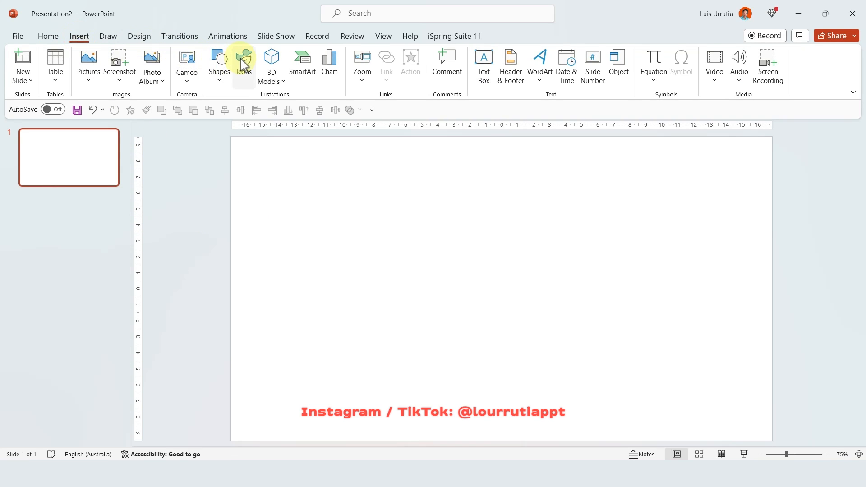
pyautogui.click(244, 60)
pyautogui.write('CONTINENT')
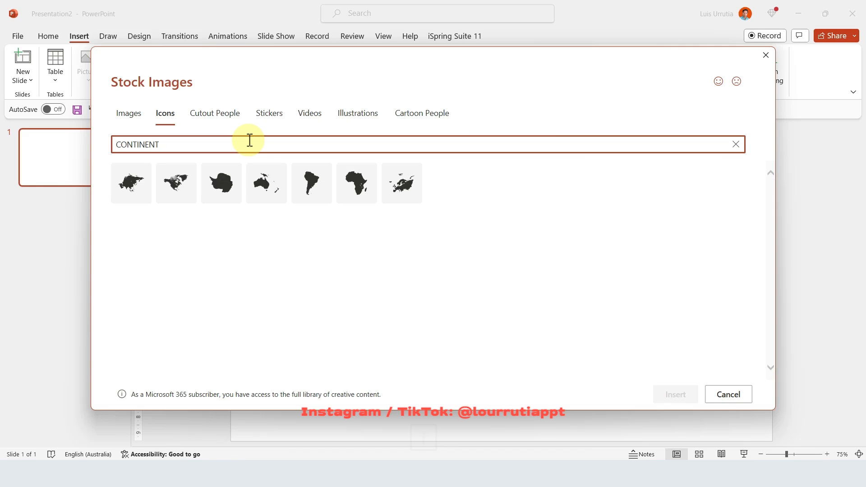
pyautogui.click(357, 183)
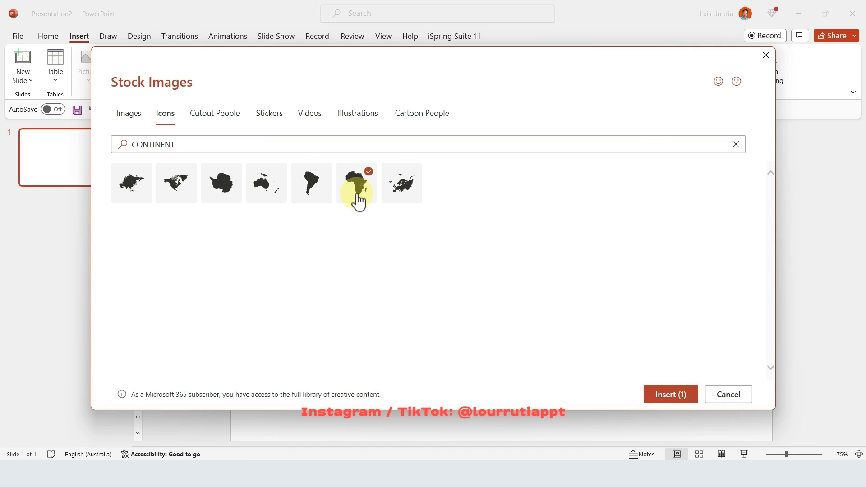
pyautogui.moveTo(669, 393)
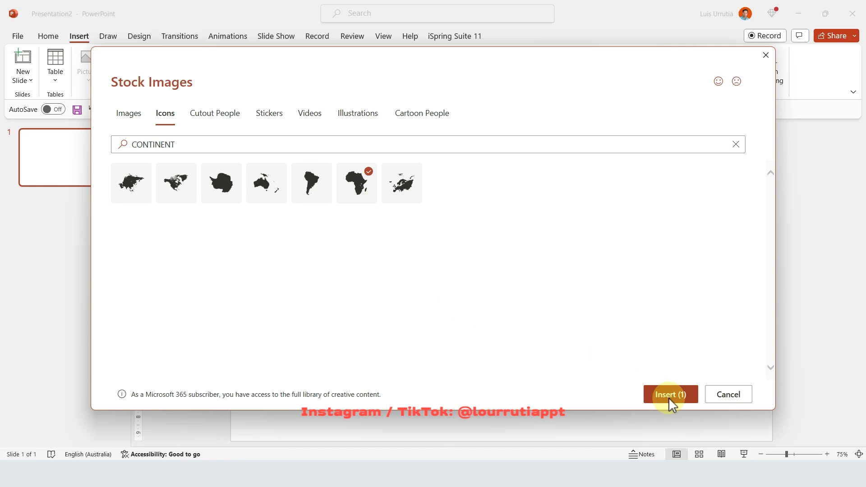
pyautogui.click(669, 393)
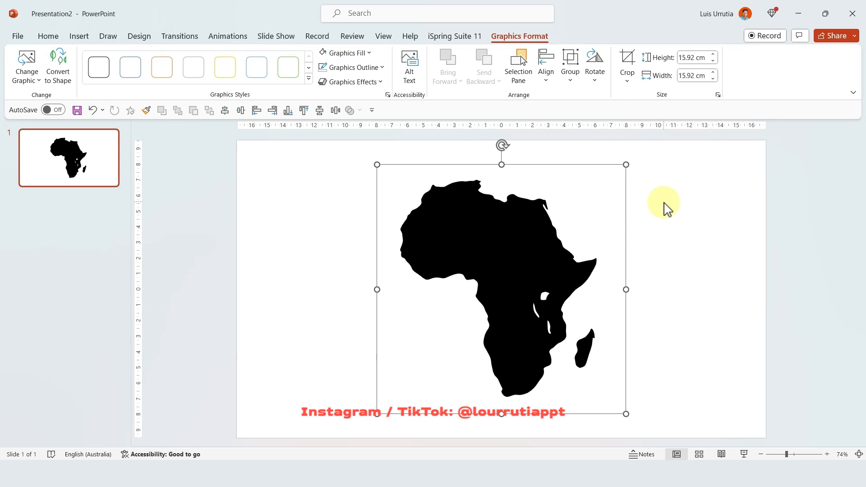
pyautogui.moveTo(314, 199)
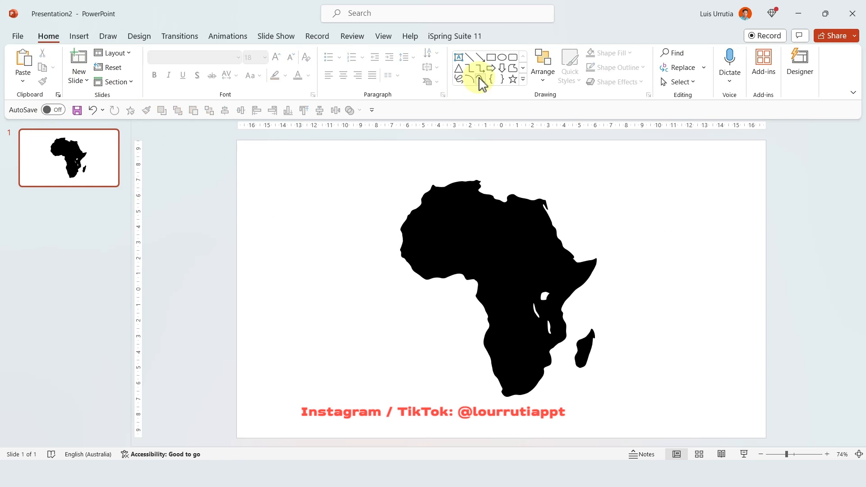
# - Draw a full-slide rectangle and select it together with the Africa icon
pyautogui.click(478, 69)
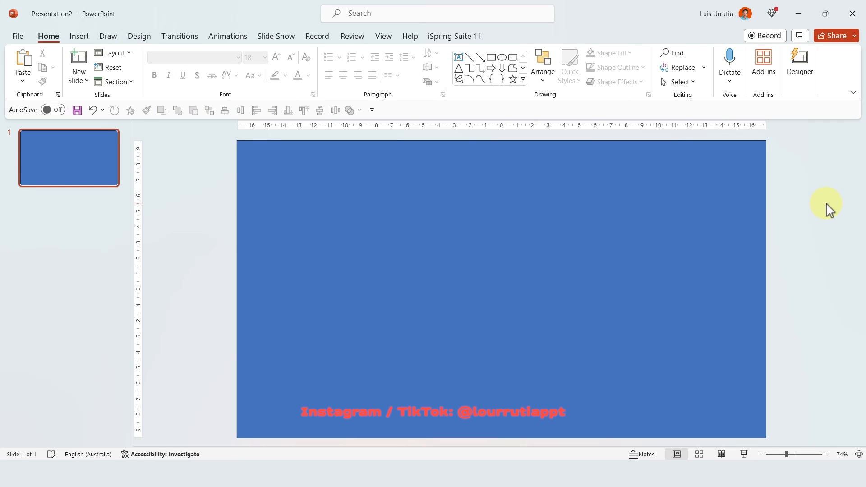
pyautogui.press('ctrl+a')
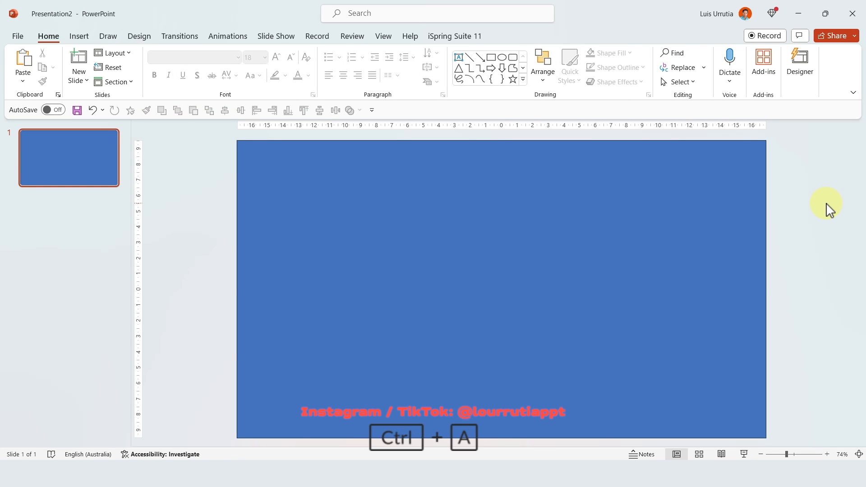
pyautogui.press('ctrl+a')
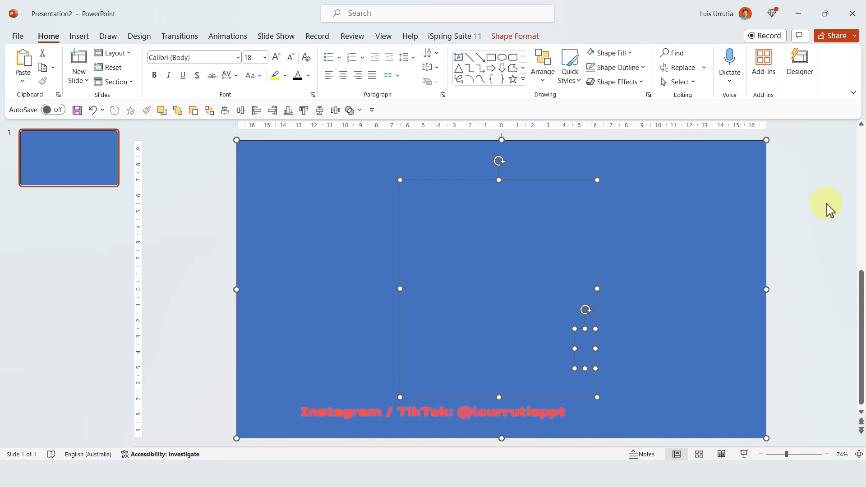
pyautogui.moveTo(513, 36)
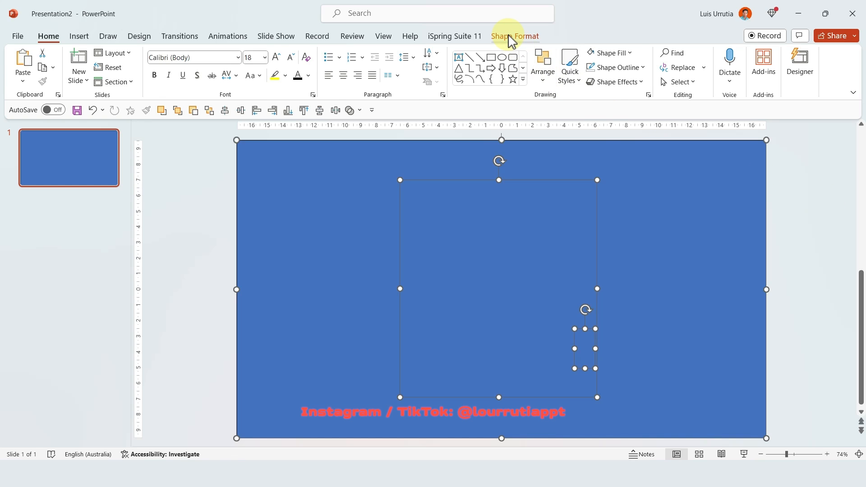
# - Subtract the Africa icon from the rectangle with Merge Shapes and fill it dark green
pyautogui.click(514, 37)
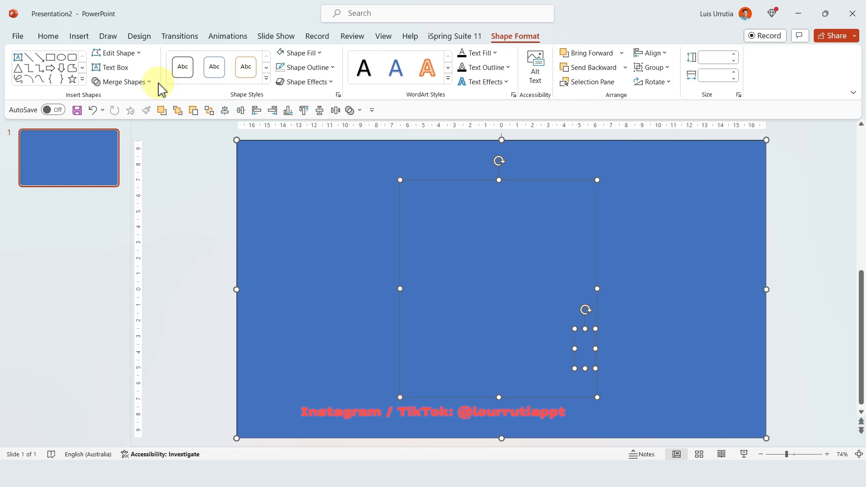
pyautogui.click(121, 82)
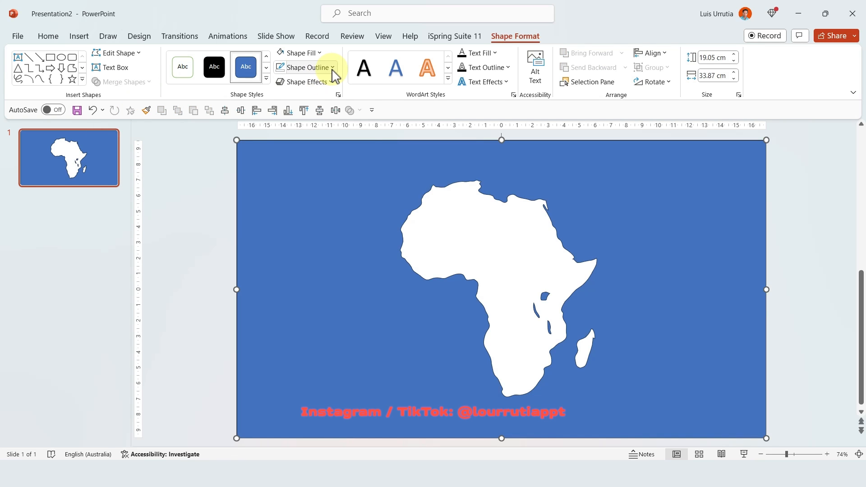
pyautogui.click(331, 67)
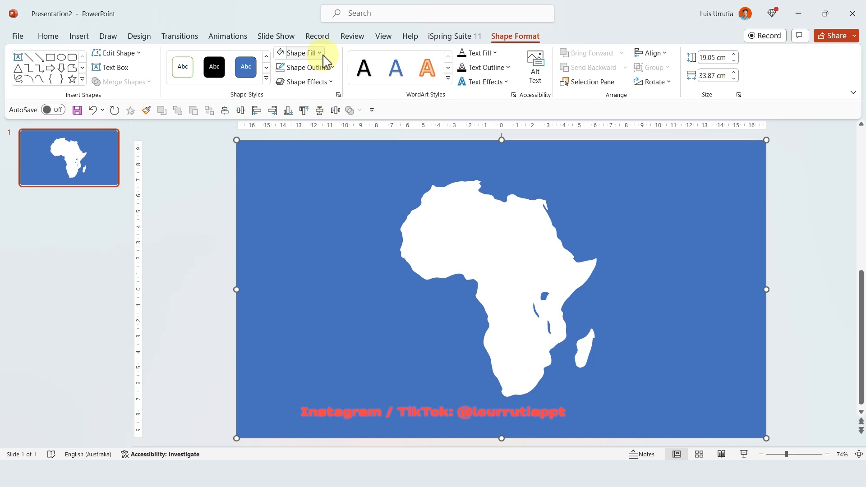
pyautogui.click(295, 52)
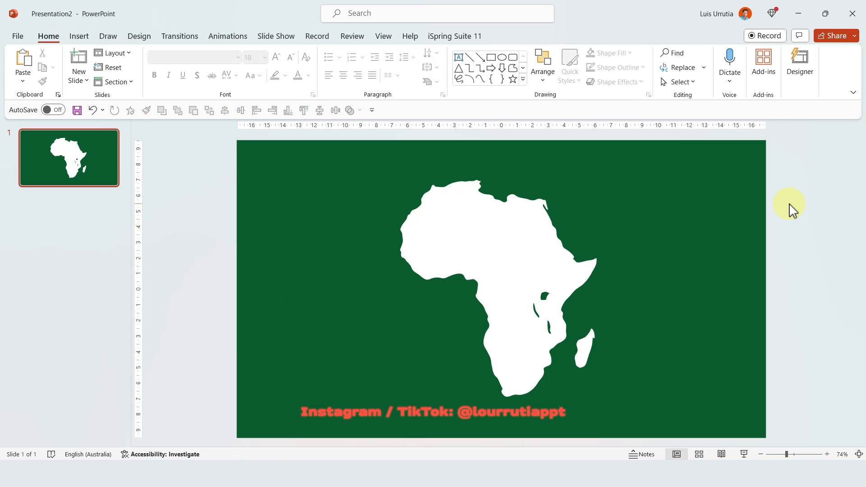
# - Apply the Grow/Shrink emphasis to the giraffe photo and show the Animation Pane
pyautogui.click(227, 37)
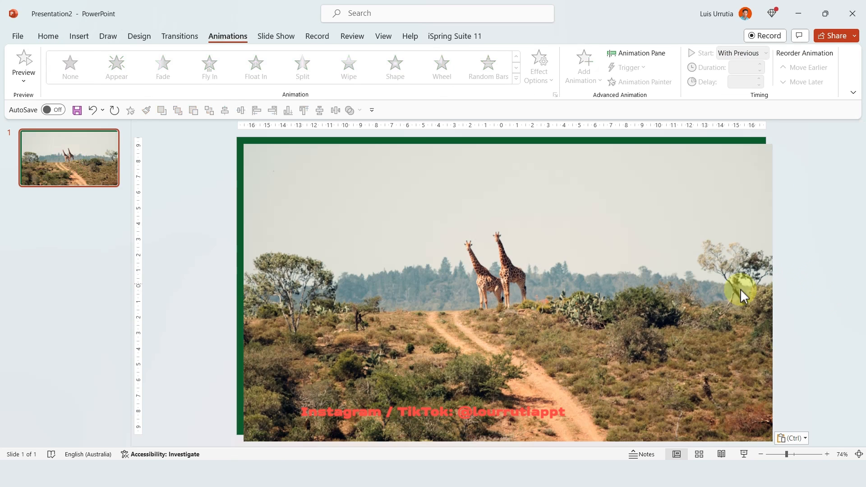
pyautogui.click(496, 287)
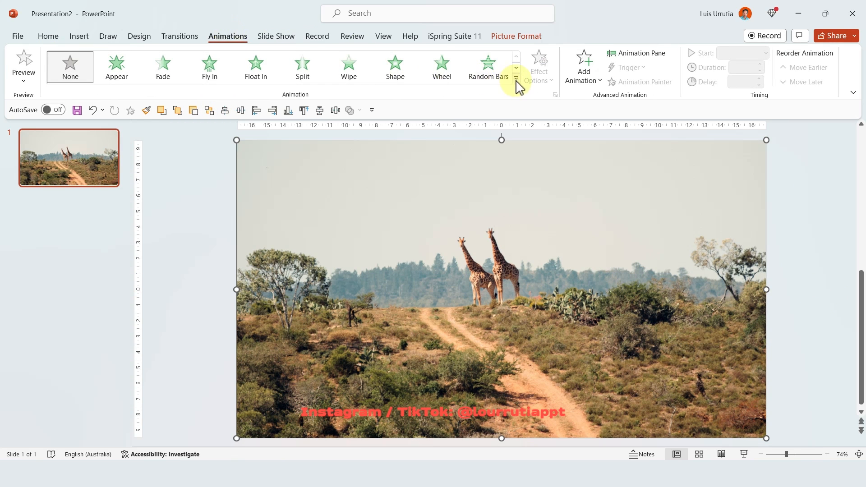
pyautogui.click(515, 83)
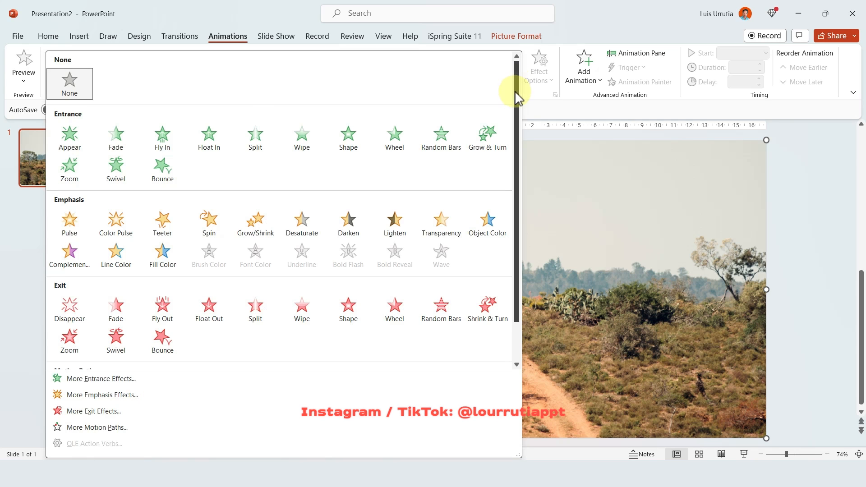
pyautogui.moveTo(255, 222)
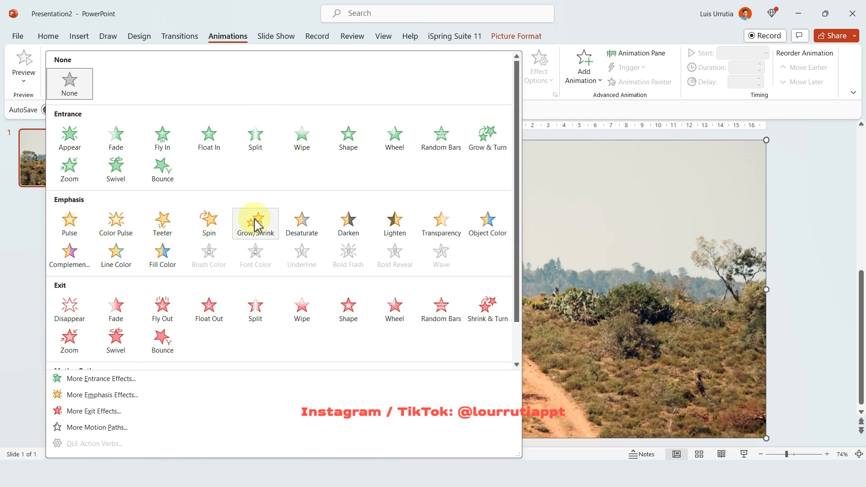
pyautogui.click(255, 222)
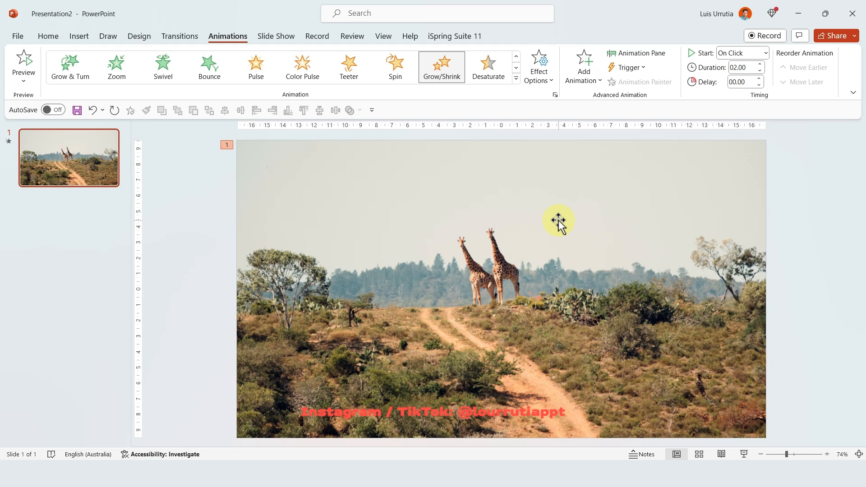
pyautogui.click(636, 53)
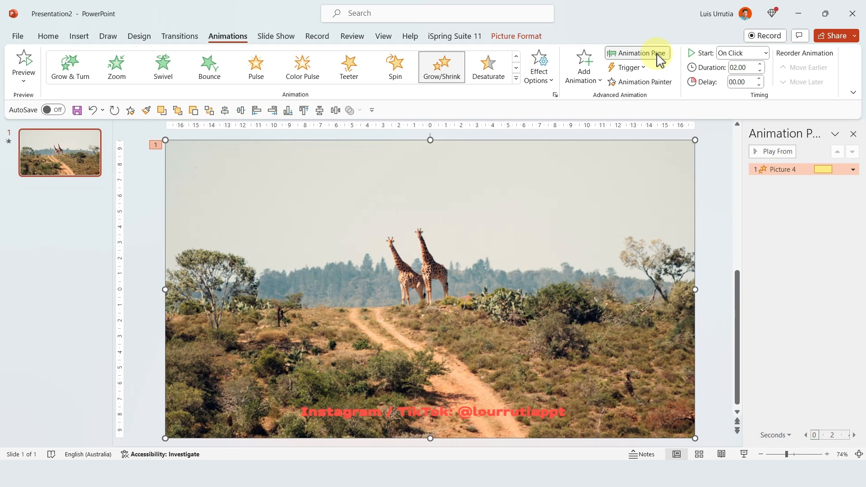
# - Set Grow/Shrink to start With Previous, last 5 seconds, and grow to 125%
pyautogui.click(852, 169)
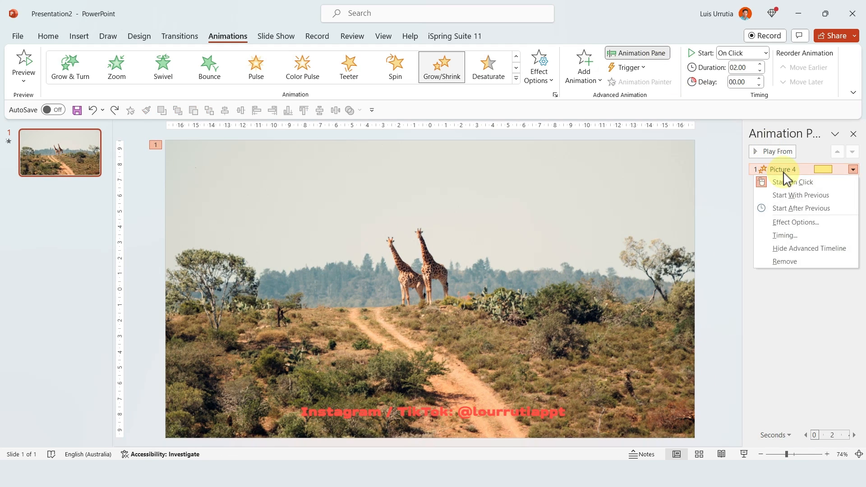
pyautogui.click(794, 222)
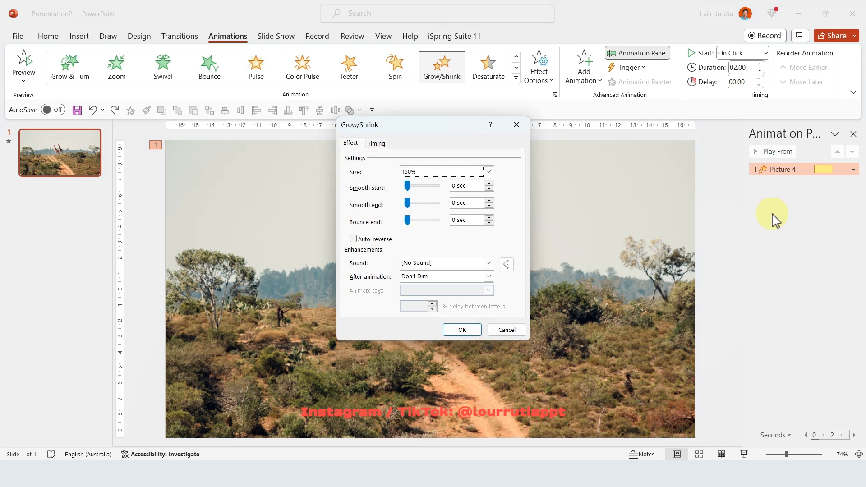
pyautogui.click(376, 143)
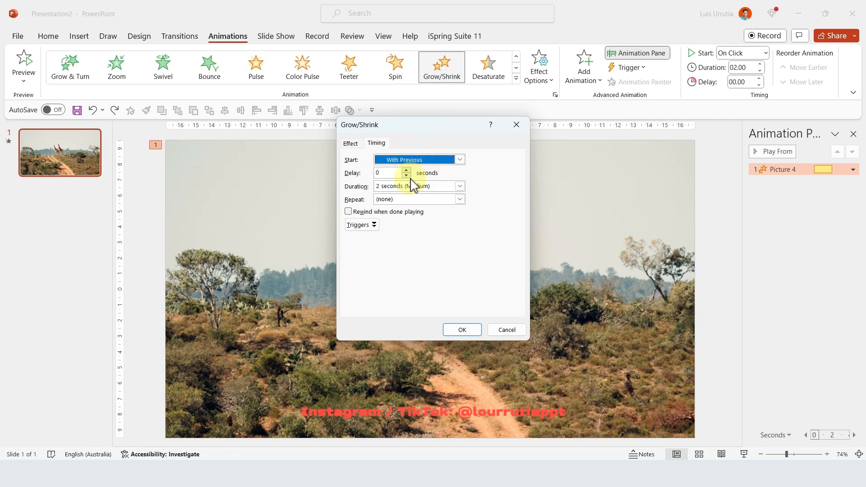
pyautogui.click(459, 187)
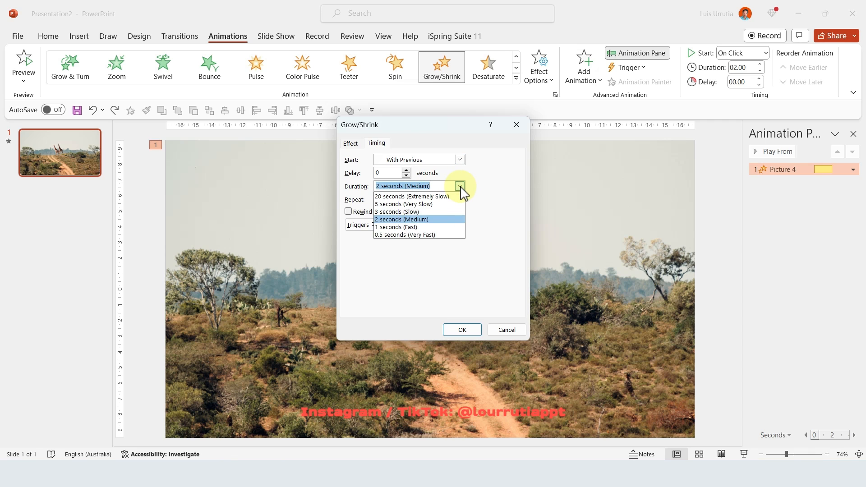
pyautogui.click(403, 204)
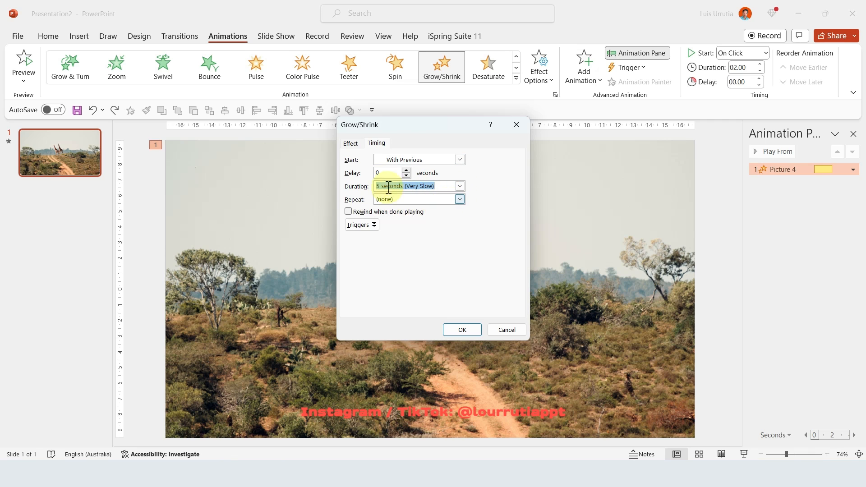
pyautogui.click(350, 143)
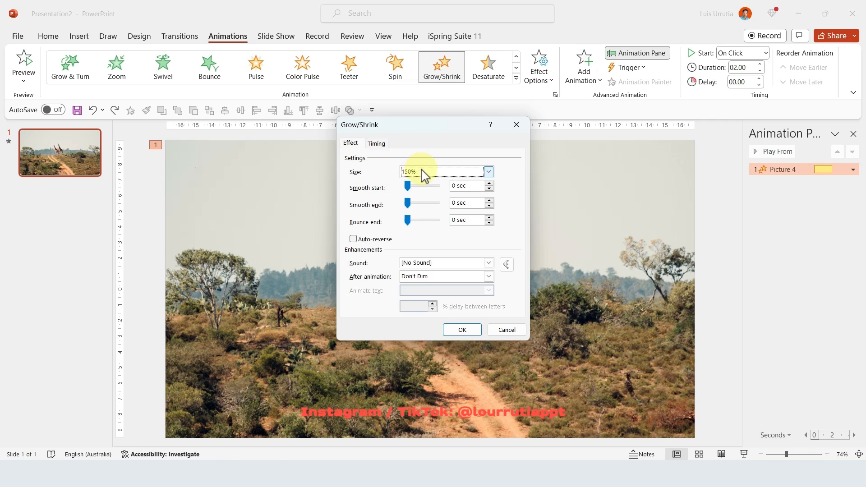
pyautogui.click(487, 172)
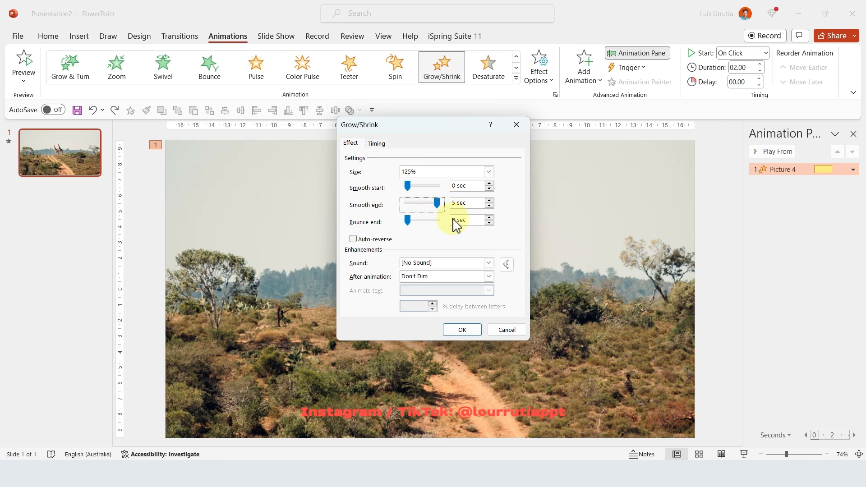
pyautogui.click(461, 330)
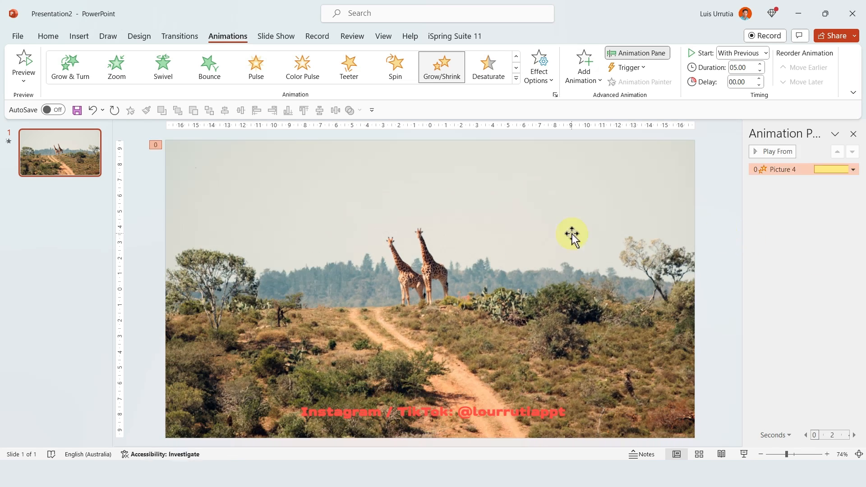
# - Crop the photo to the Africa outline and paste the giraffe title and statistics
pyautogui.rightClick(573, 234)
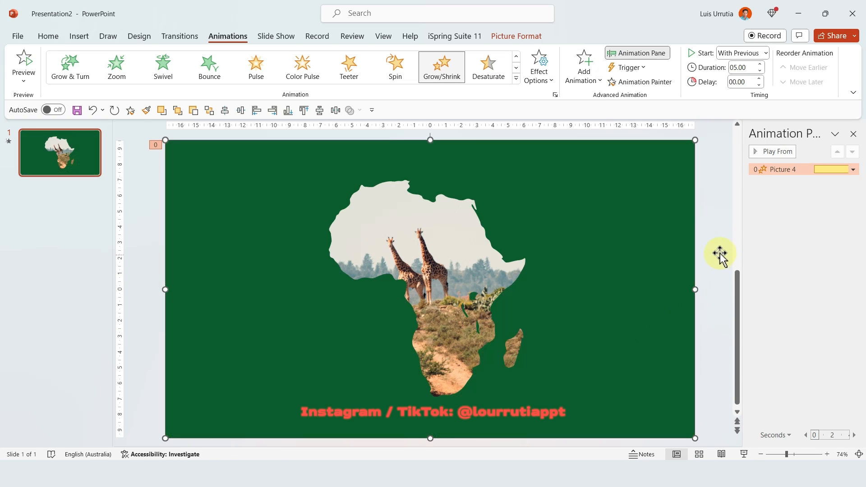
pyautogui.press('ctrl+v')
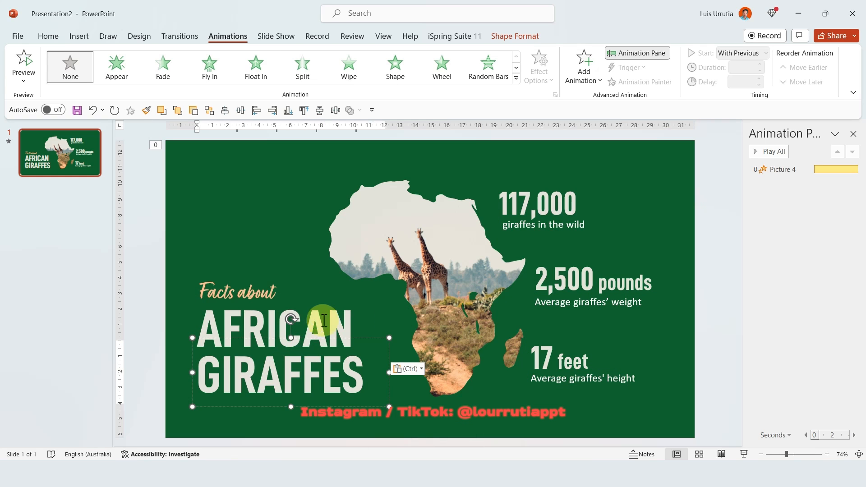
pyautogui.click(48, 36)
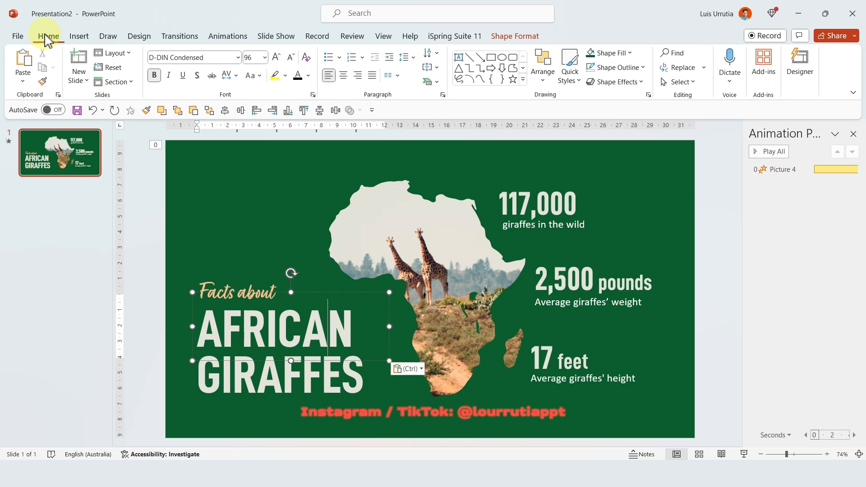
# - Select the script-style 'Facts about' heading text box
pyautogui.click(260, 292)
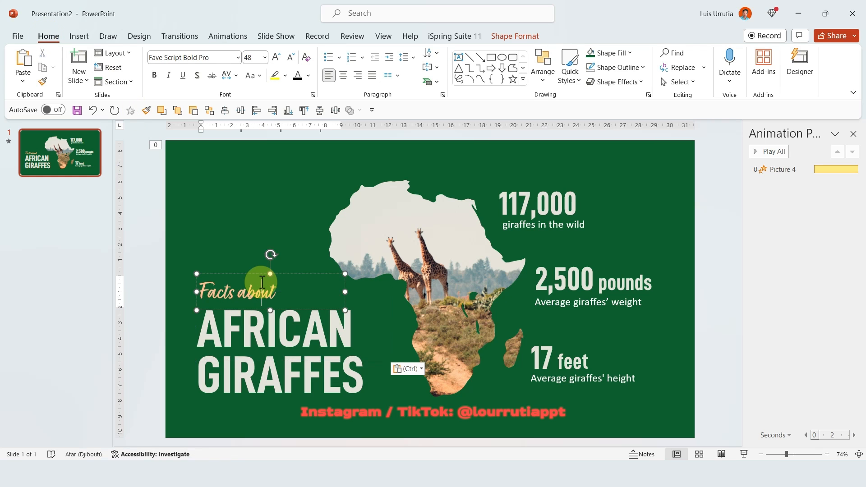
pyautogui.moveTo(278, 285)
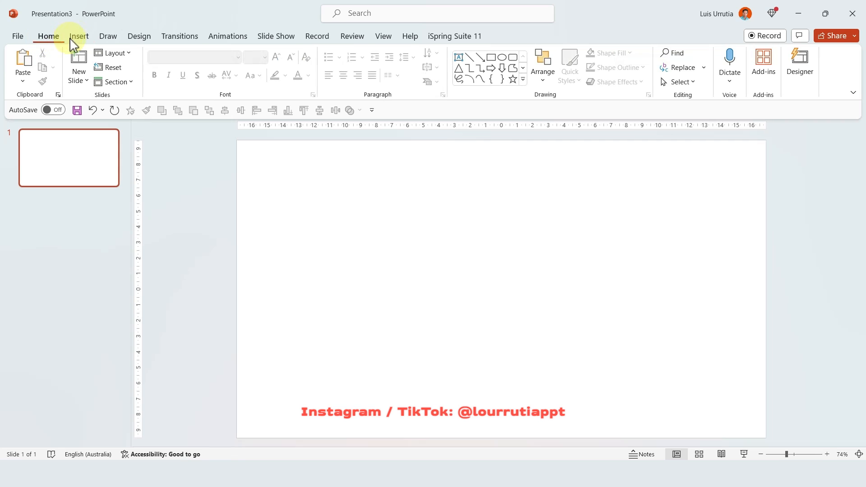
# - Insert the 'wind turbines at sunset' stock video onto the empty slide
pyautogui.click(78, 36)
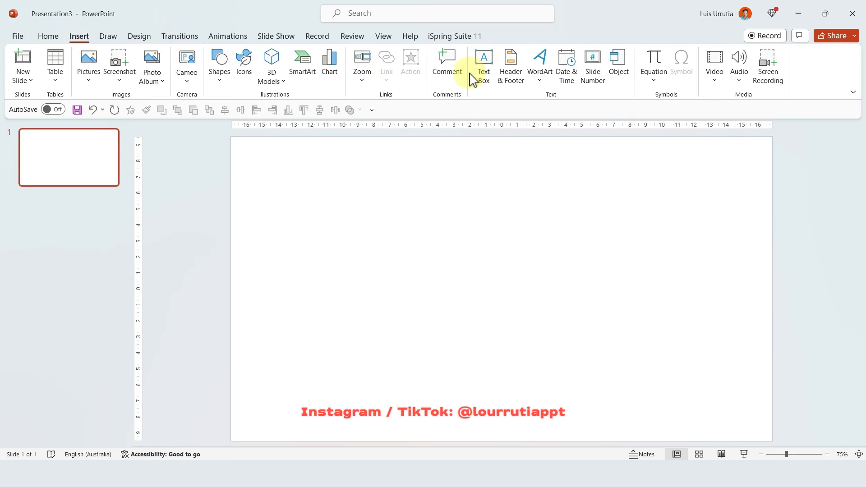
pyautogui.click(713, 69)
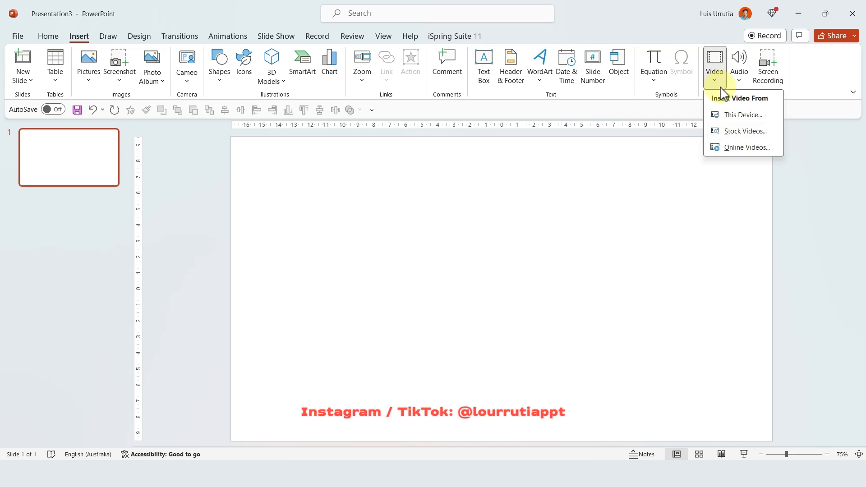
pyautogui.click(746, 131)
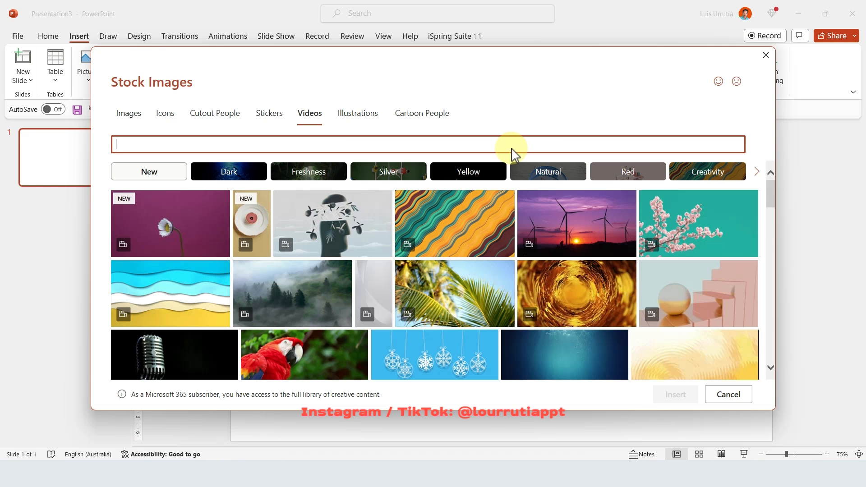
pyautogui.moveTo(588, 228)
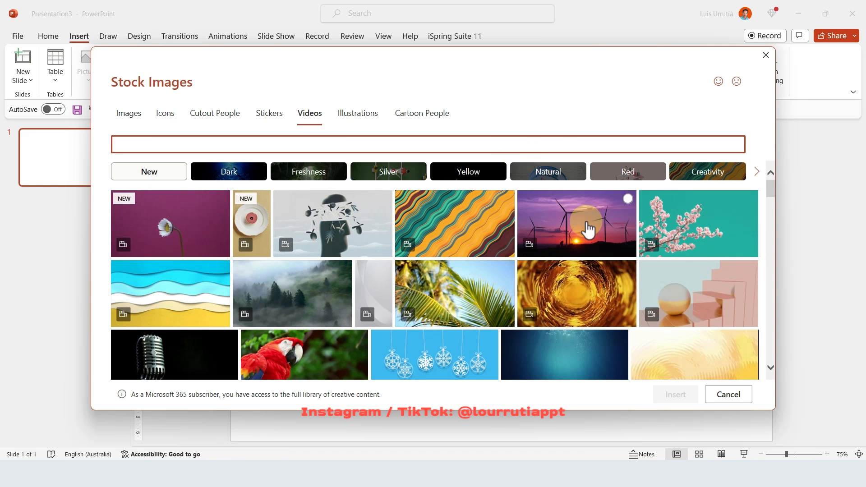
pyautogui.click(576, 223)
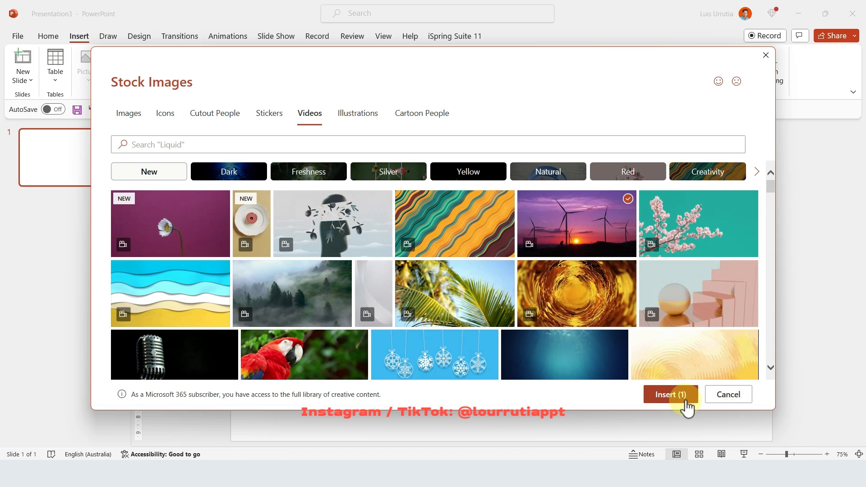
pyautogui.click(669, 393)
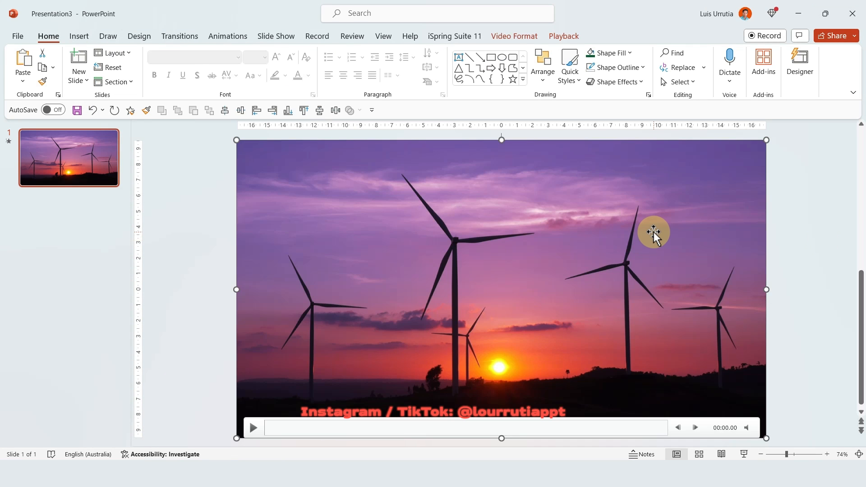
pyautogui.click(563, 36)
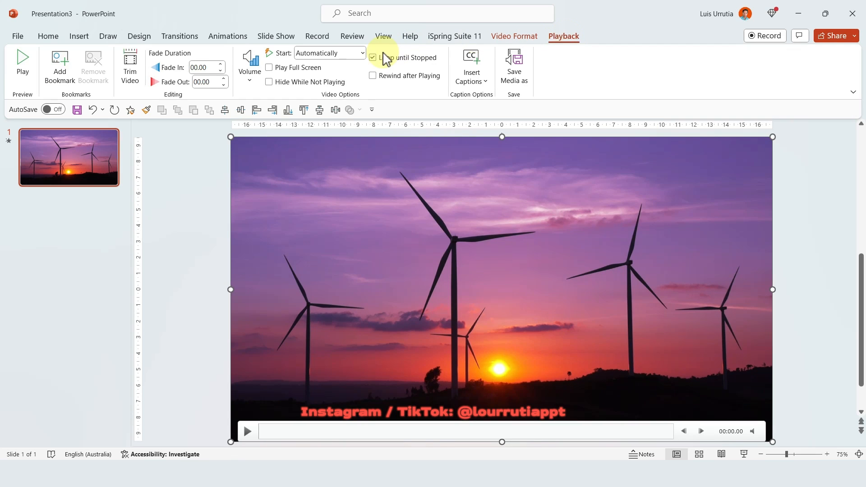
# - Set the wind turbine video to start Automatically and loop until stopped
pyautogui.click(361, 53)
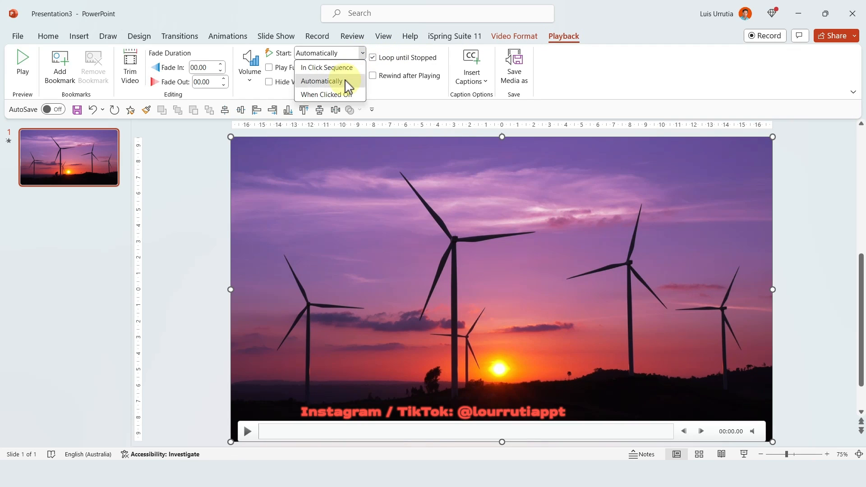
pyautogui.click(325, 81)
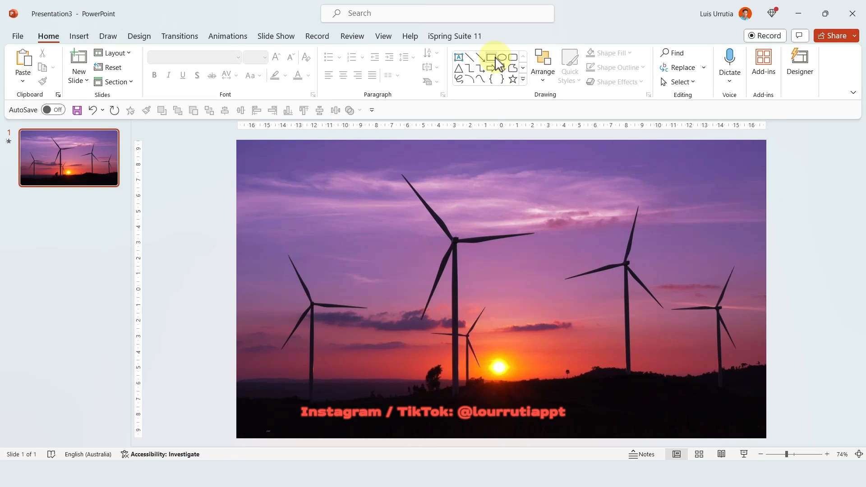
# - Draw a slide-sized rectangle and a rounded-rectangle bar on top of it
pyautogui.click(499, 57)
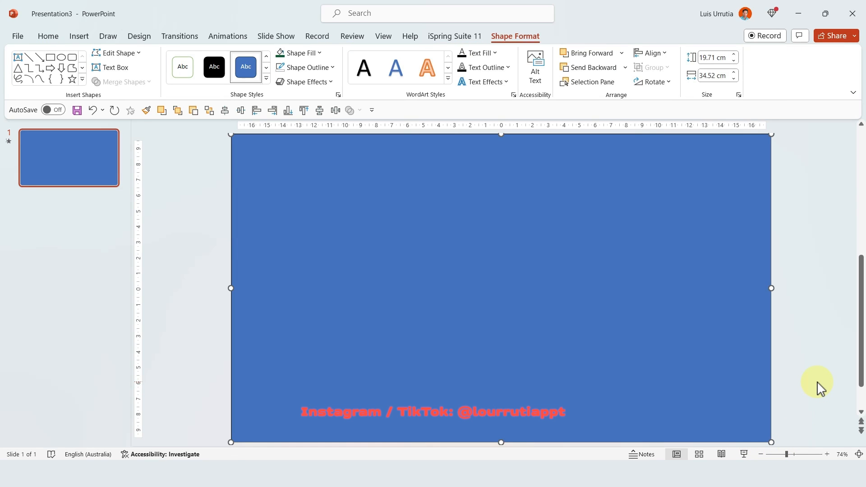
pyautogui.click(78, 36)
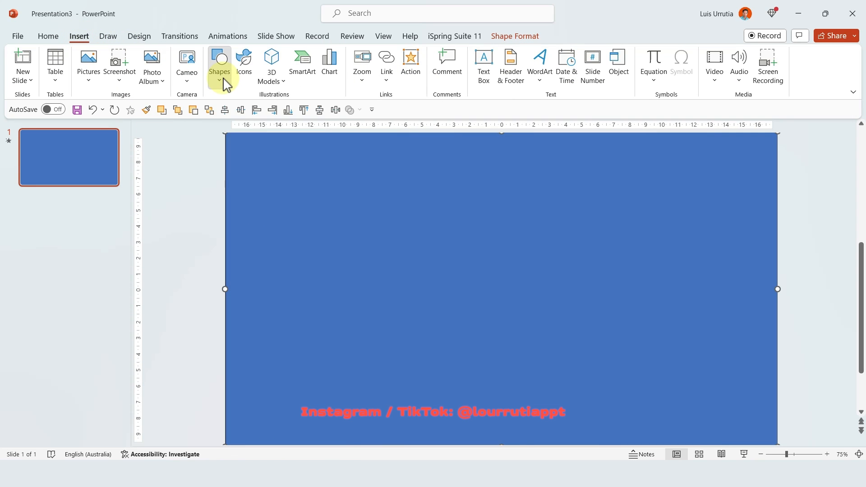
pyautogui.click(219, 66)
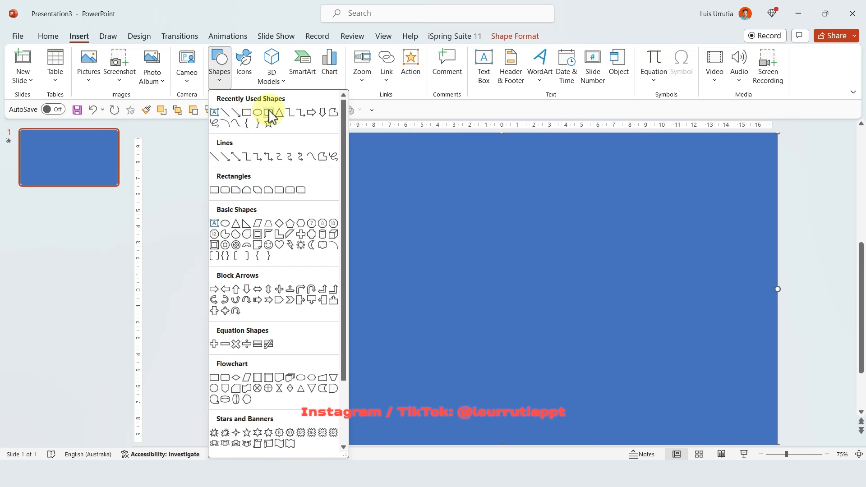
pyautogui.click(271, 112)
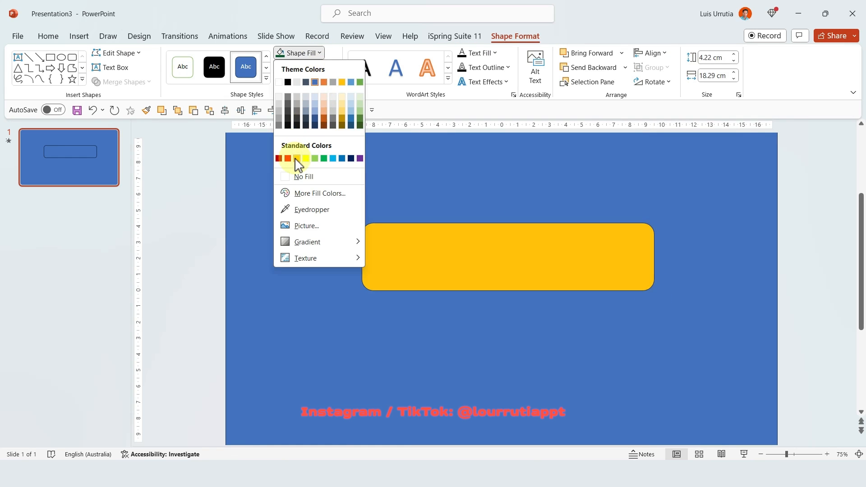
# - Fill the rounded bar yellow and centre it horizontally on the slide
pyautogui.click(305, 158)
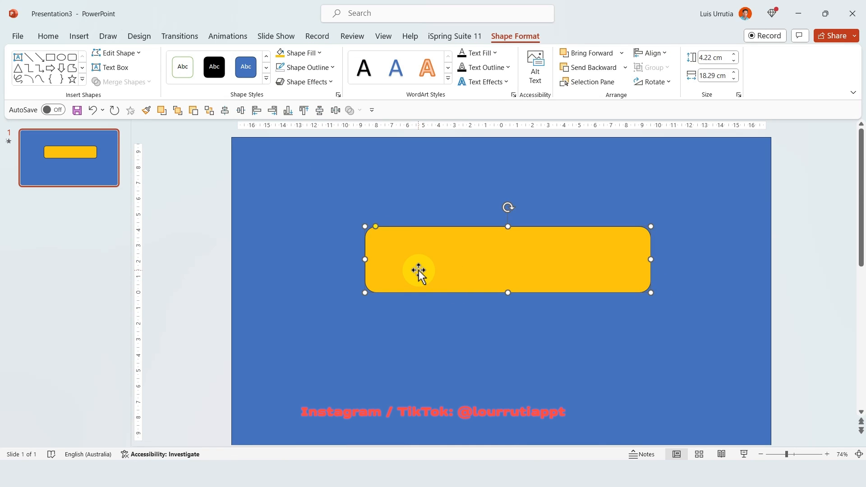
pyautogui.moveTo(375, 226)
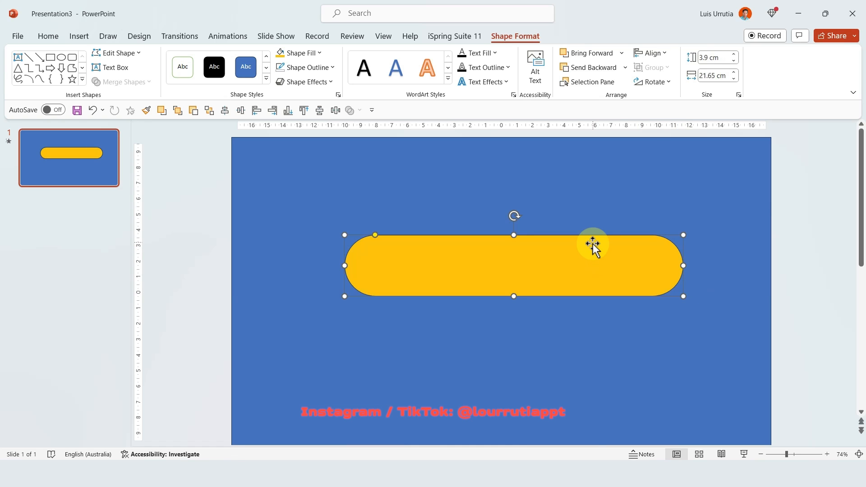
pyautogui.click(650, 52)
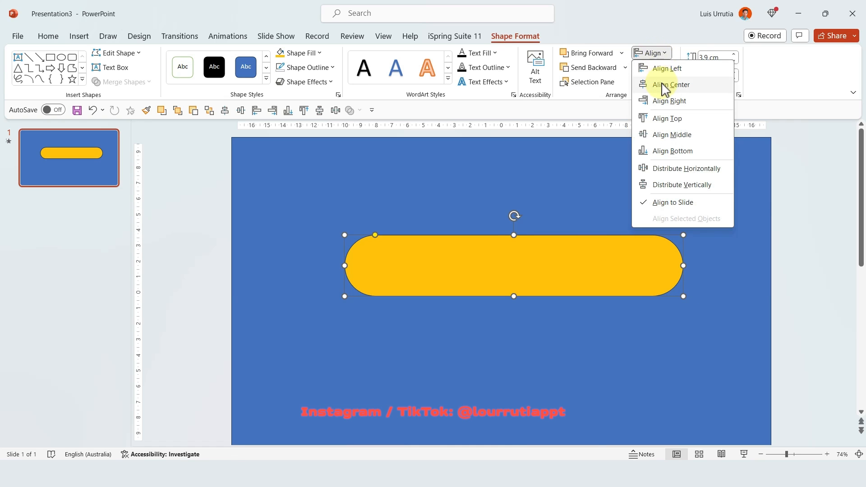
pyautogui.click(670, 84)
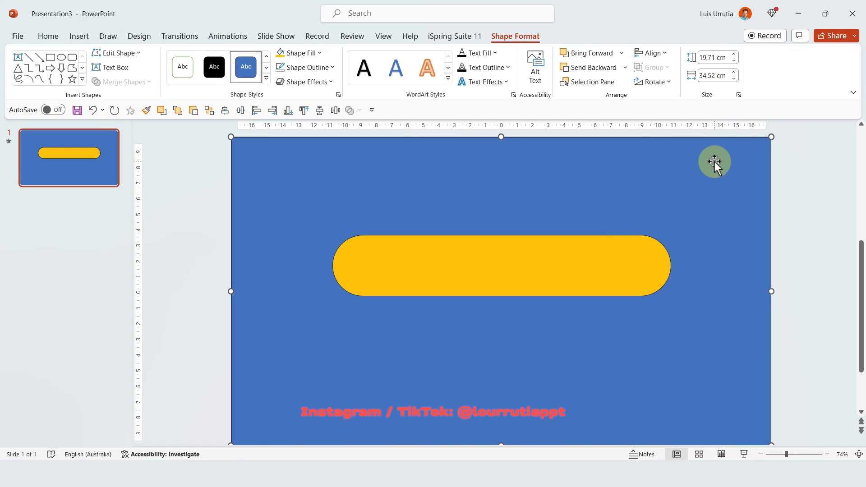
# - Outline the pill-shaped cutout in white with a 2¼ pt weight
pyautogui.click(548, 268)
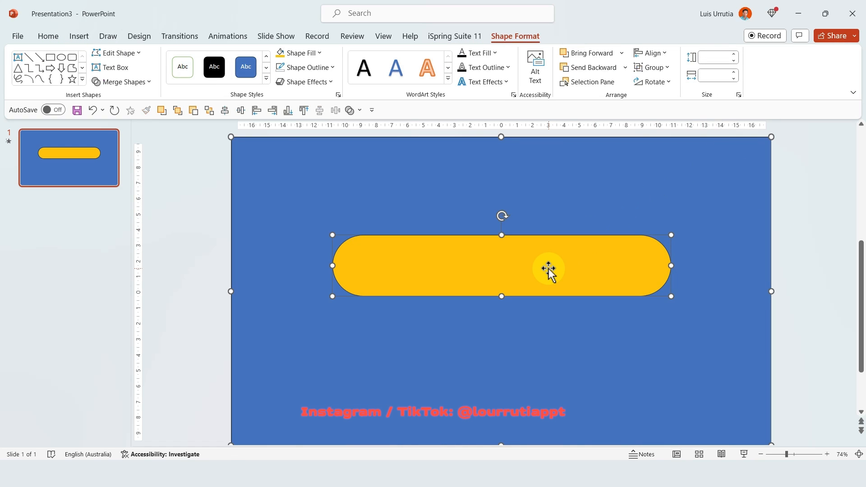
pyautogui.click(123, 81)
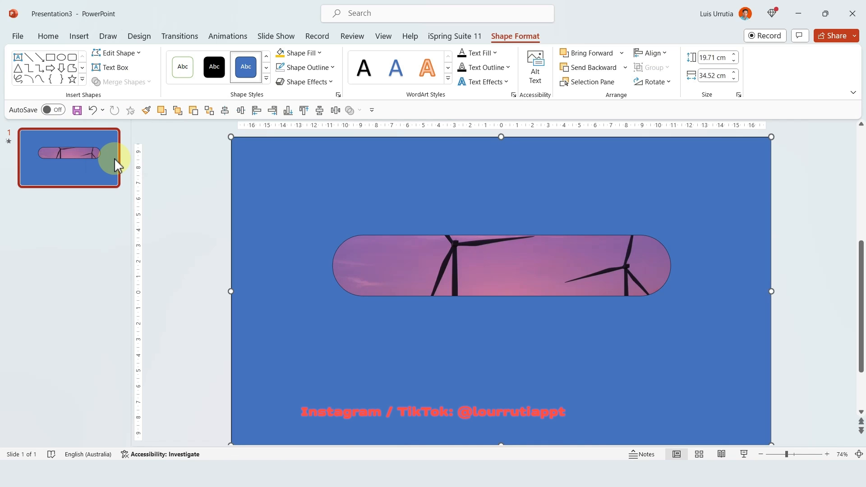
pyautogui.click(332, 67)
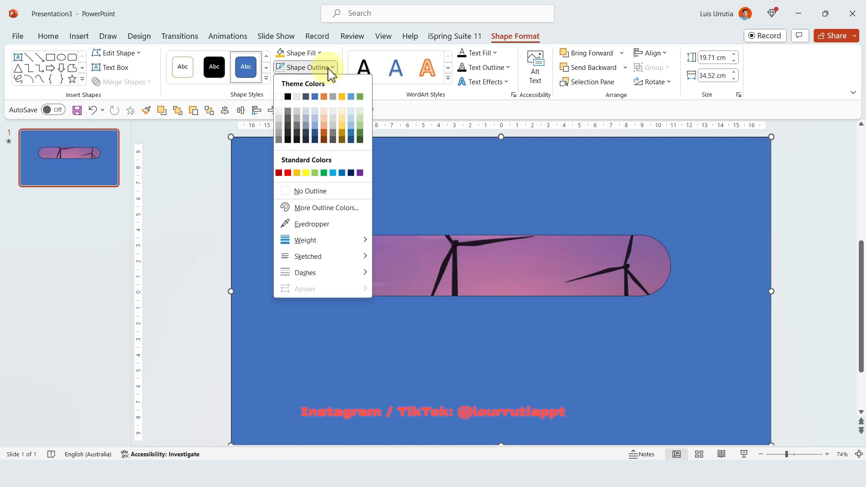
pyautogui.click(310, 191)
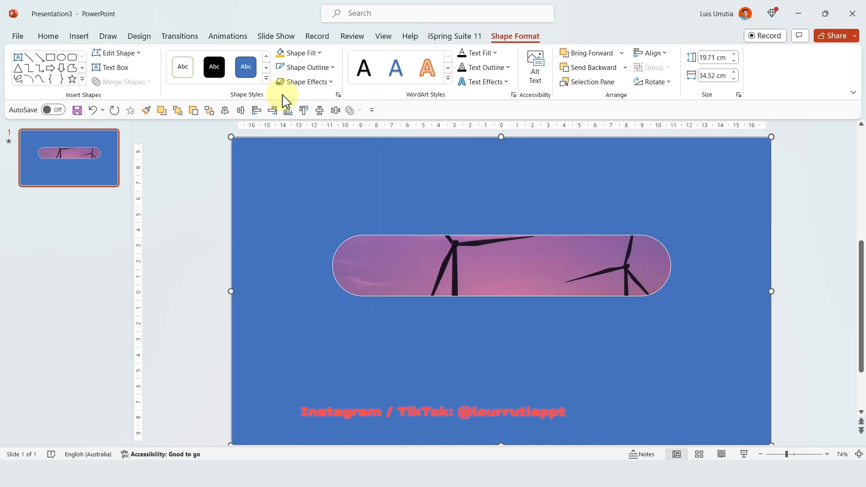
pyautogui.click(307, 67)
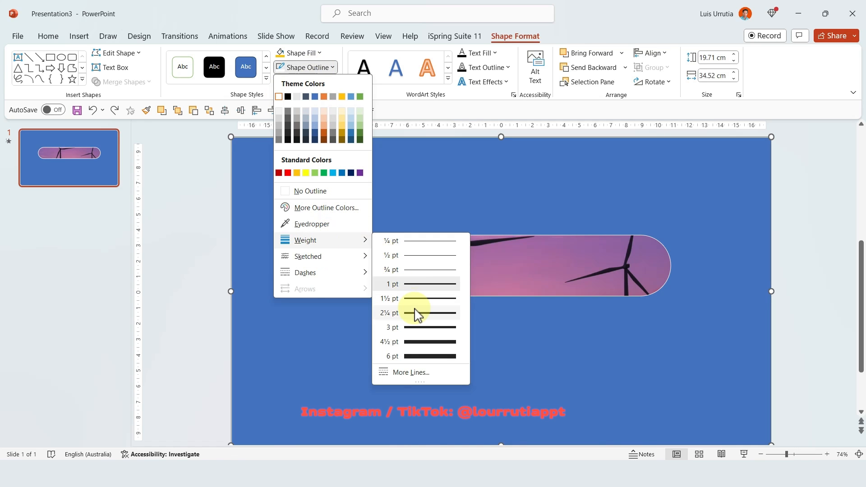
pyautogui.click(417, 313)
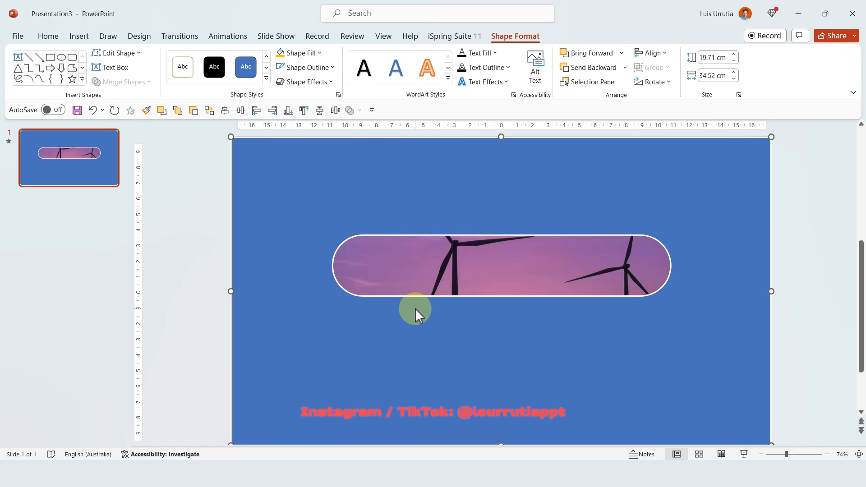
pyautogui.click(301, 52)
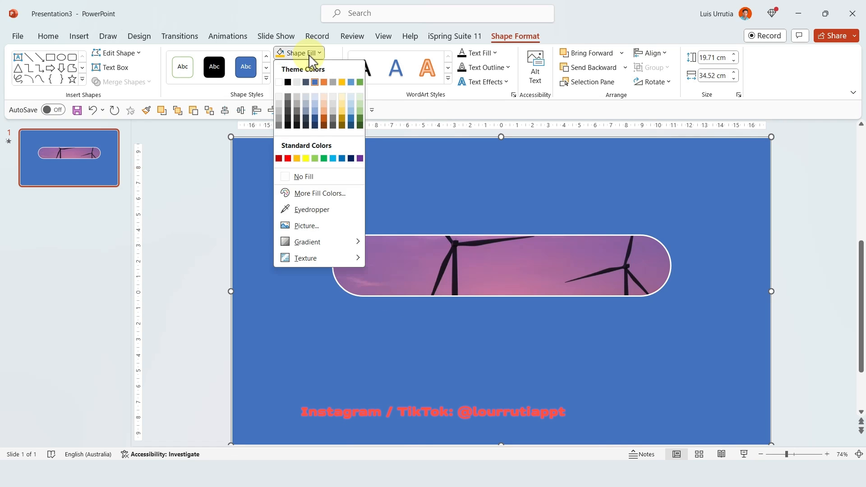
# - Fill the overlay black and open Format Shape to raise its fill transparency
pyautogui.click(287, 81)
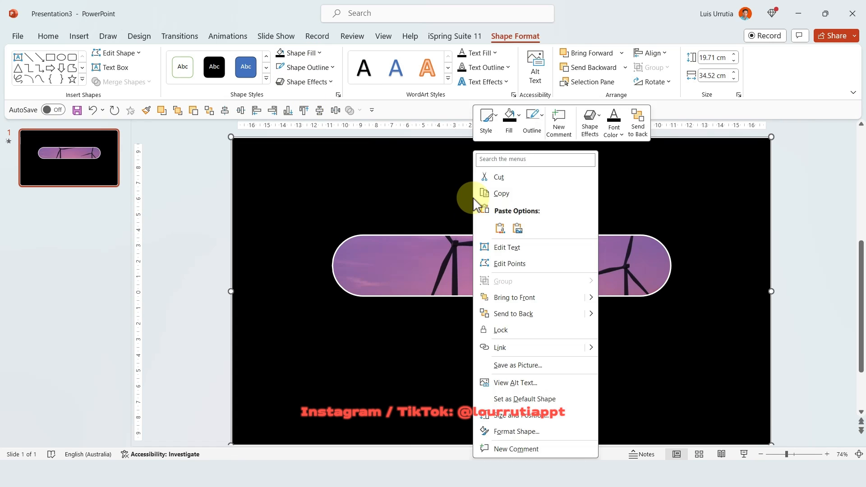
pyautogui.moveTo(534, 431)
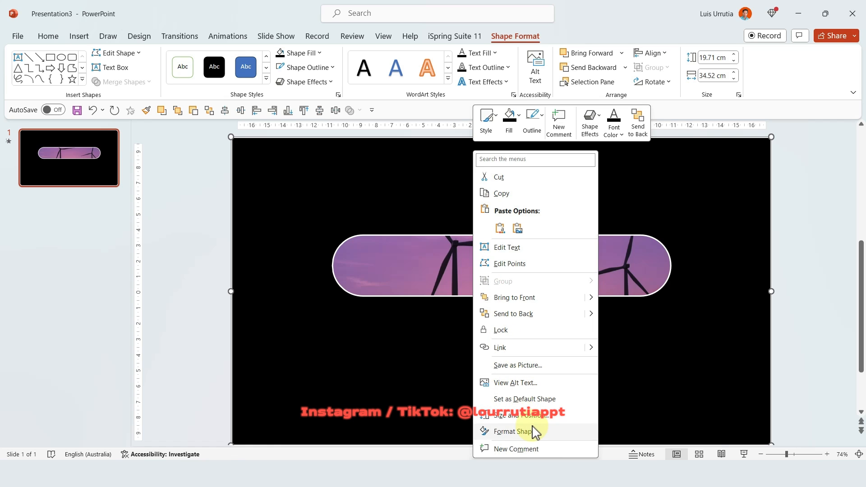
pyautogui.click(517, 433)
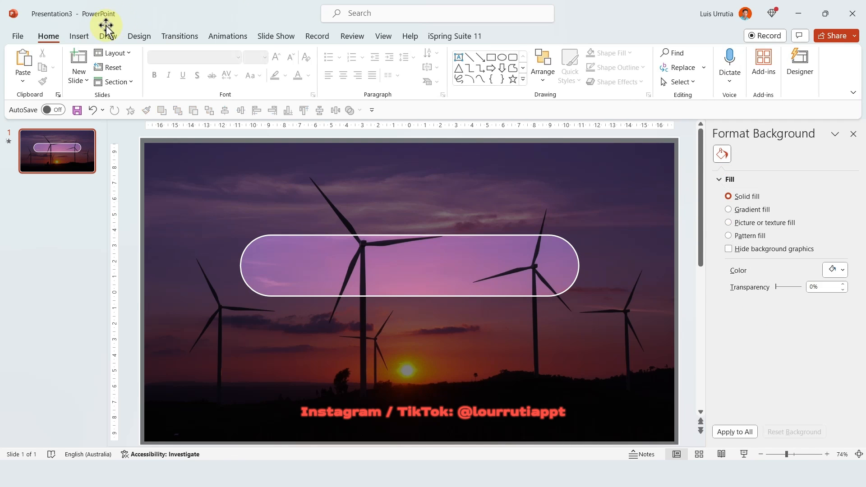
# - Insert the solid magnifying-glass icon from the stock Icons library onto the slide
pyautogui.click(78, 36)
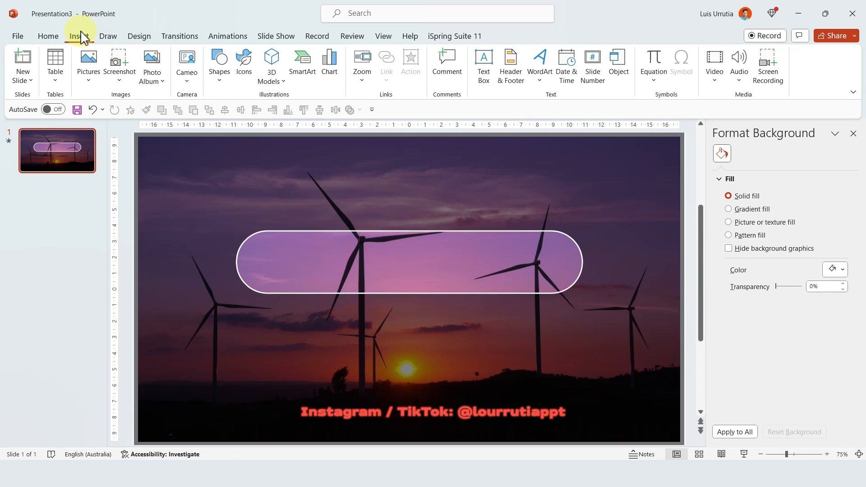
pyautogui.click(243, 65)
pyautogui.write('SEARCH')
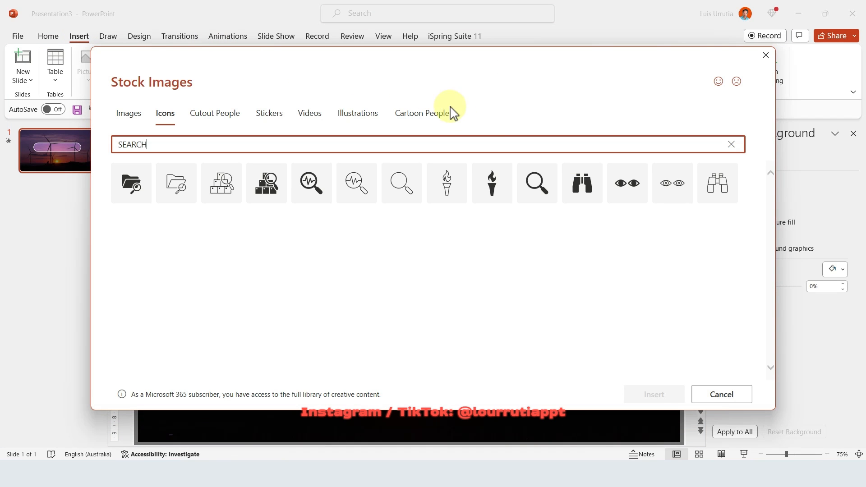
pyautogui.click(535, 183)
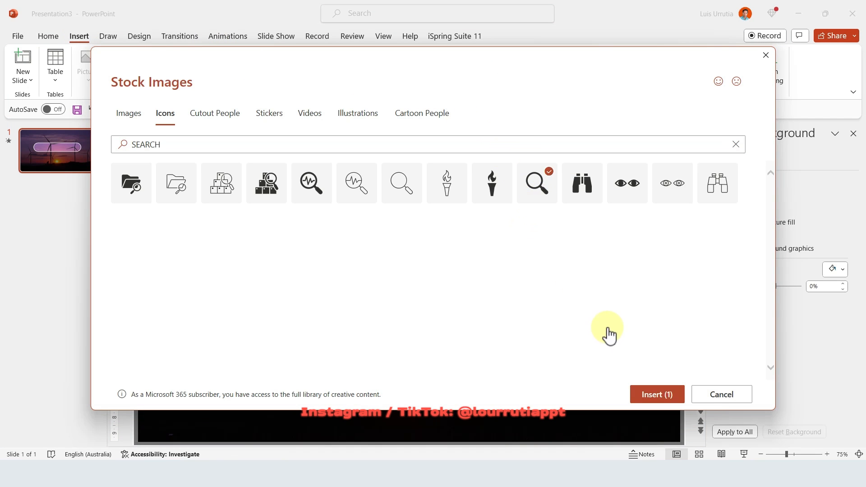
pyautogui.click(655, 394)
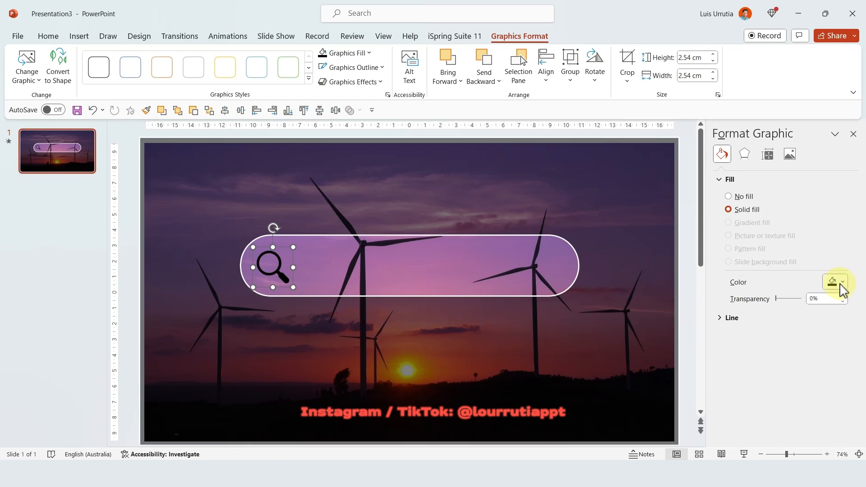
pyautogui.moveTo(782, 320)
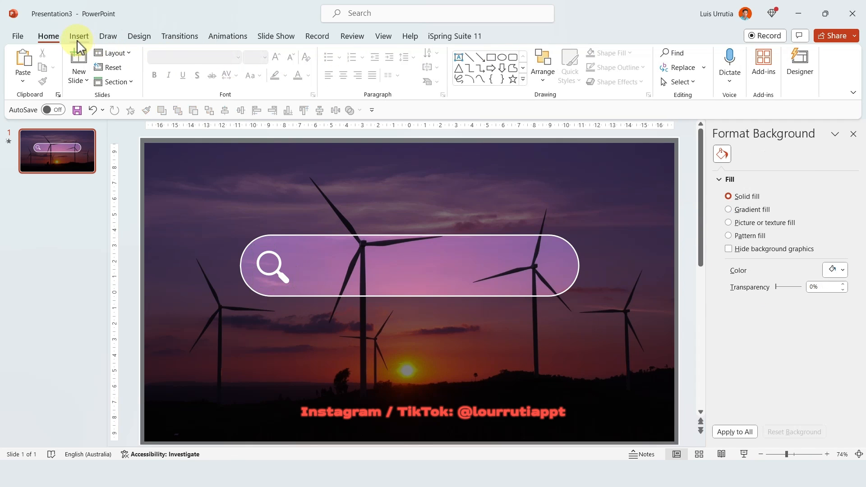
# - Draw a centre-aligned text box inside the search bar and enlarge its font size
pyautogui.click(78, 36)
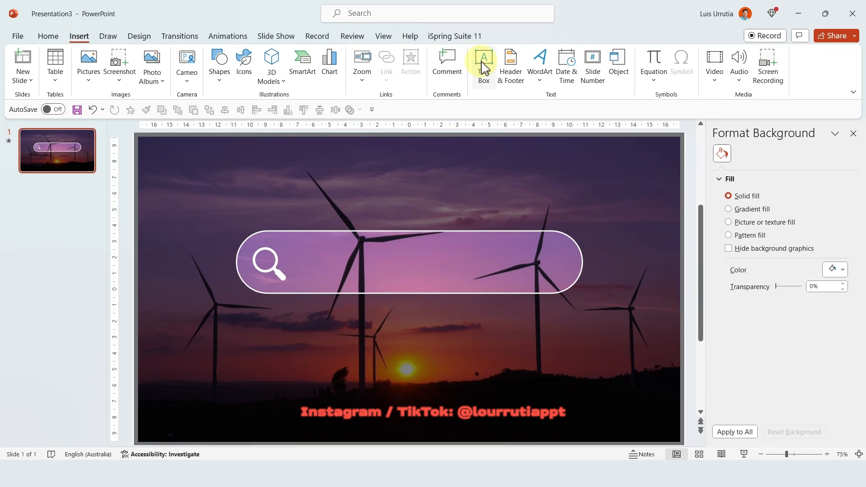
pyautogui.click(483, 63)
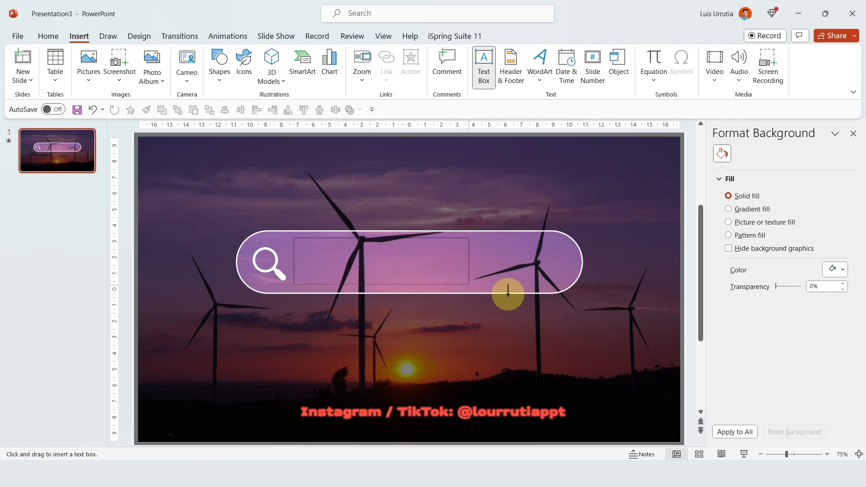
pyautogui.click(423, 264)
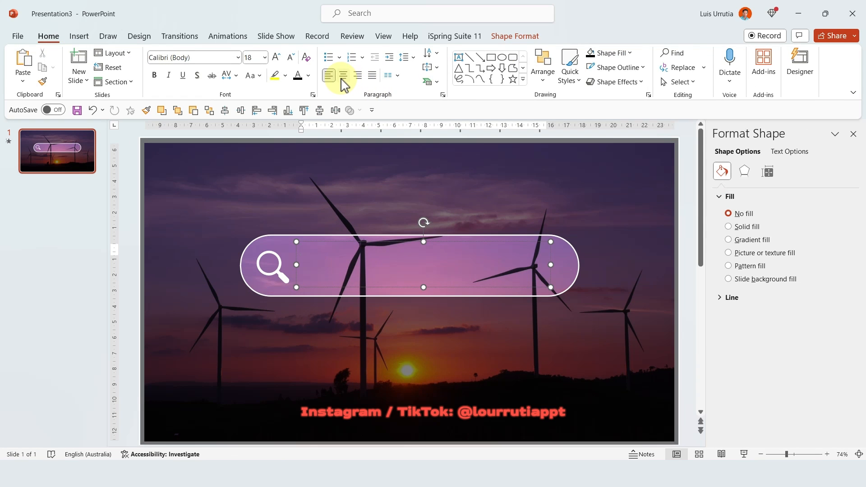
pyautogui.click(343, 75)
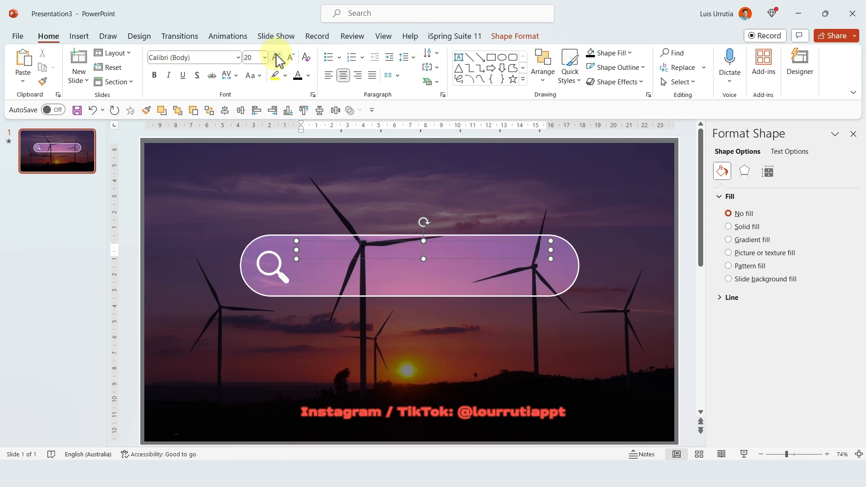
pyautogui.click(277, 56)
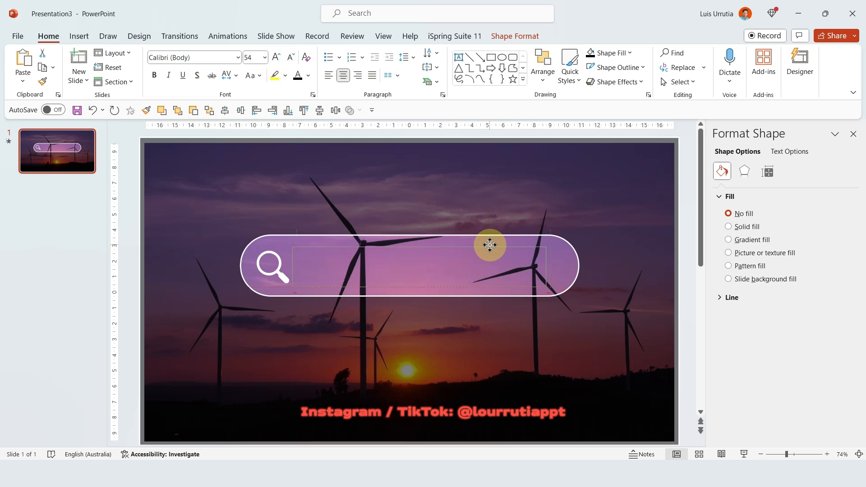
# - Type the title 'Wind Farm' in the text box and enlarge it to 80 pt
pyautogui.click(489, 245)
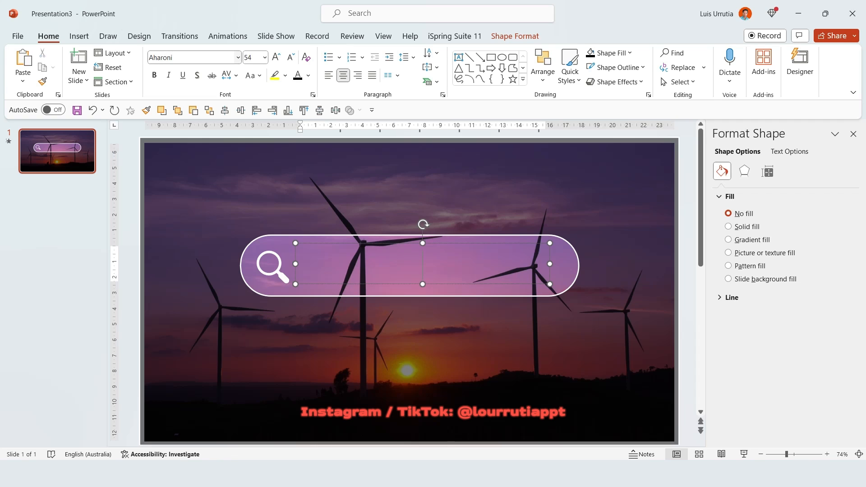
pyautogui.write('Wind')
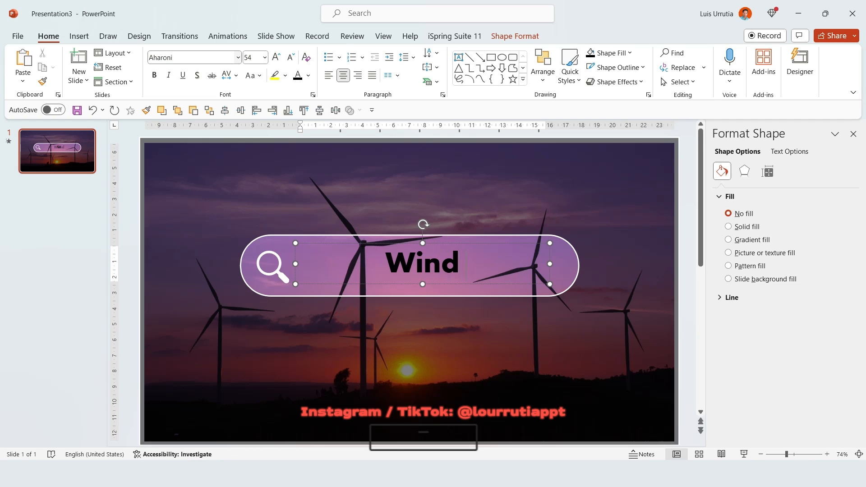
pyautogui.write('Farm')
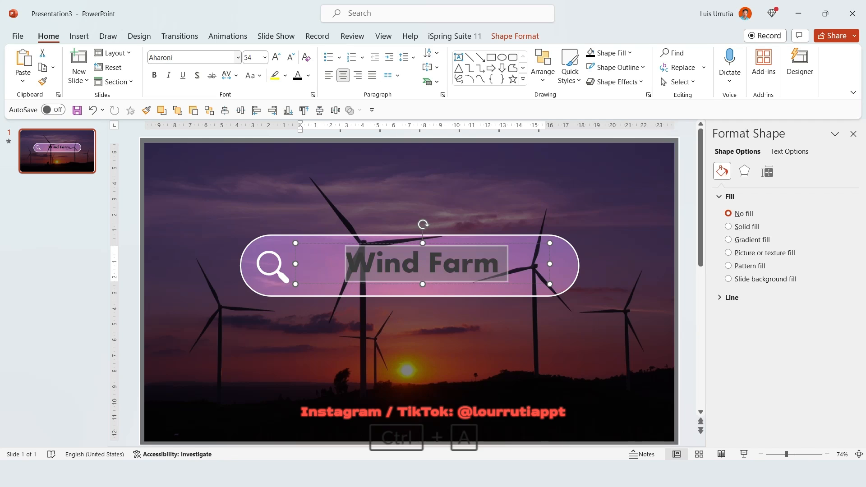
pyautogui.click(276, 57)
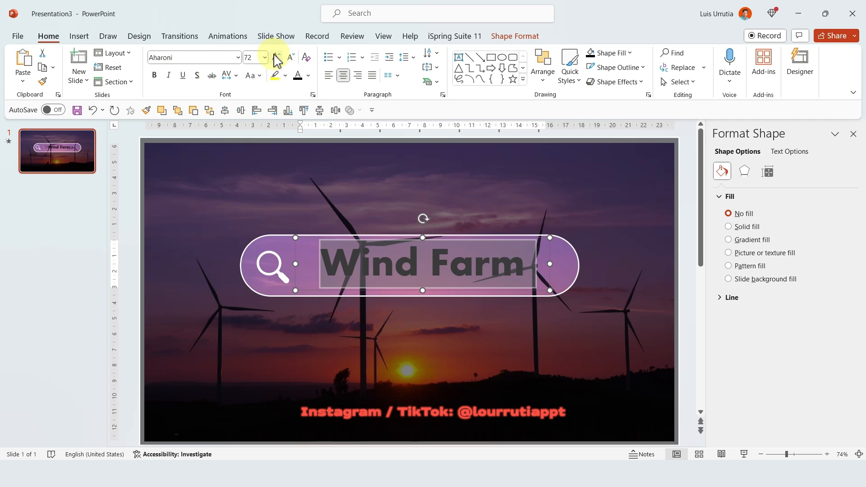
pyautogui.click(309, 76)
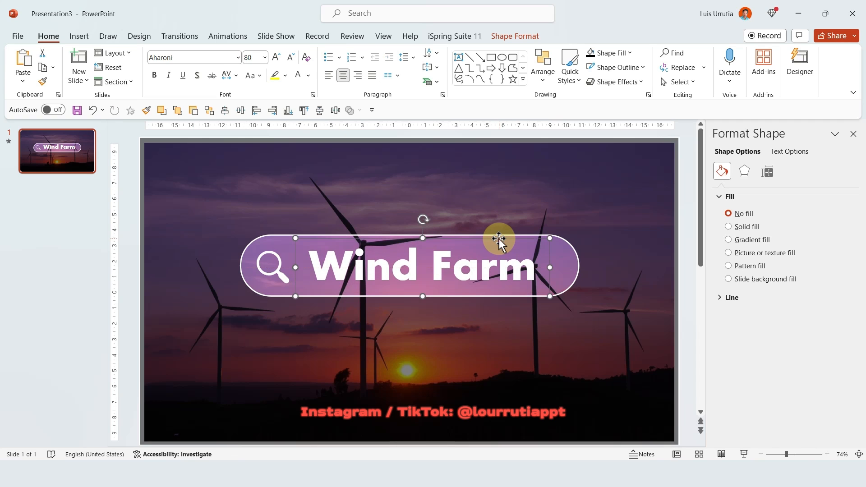
pyautogui.moveTo(196, 76)
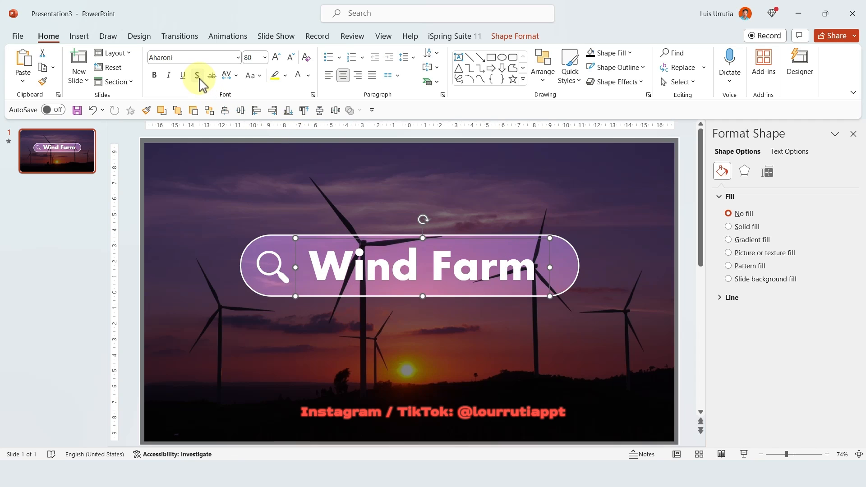